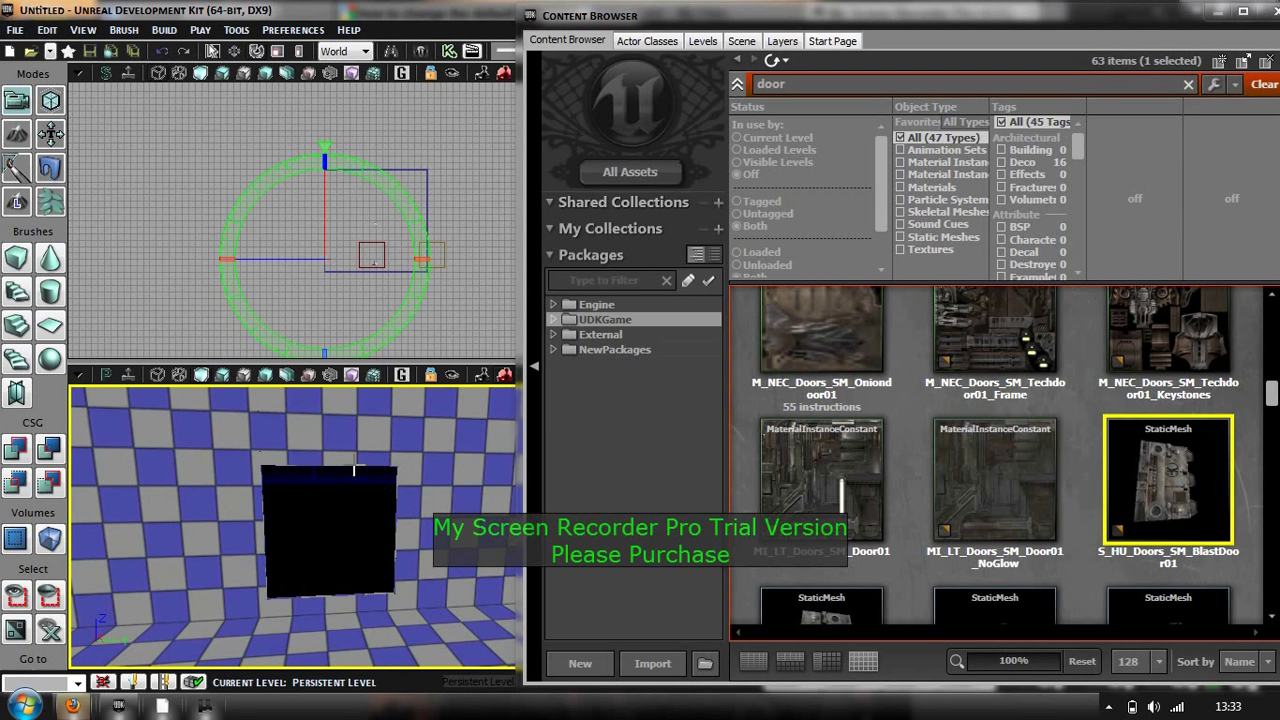
mouse_move(1020, 435)
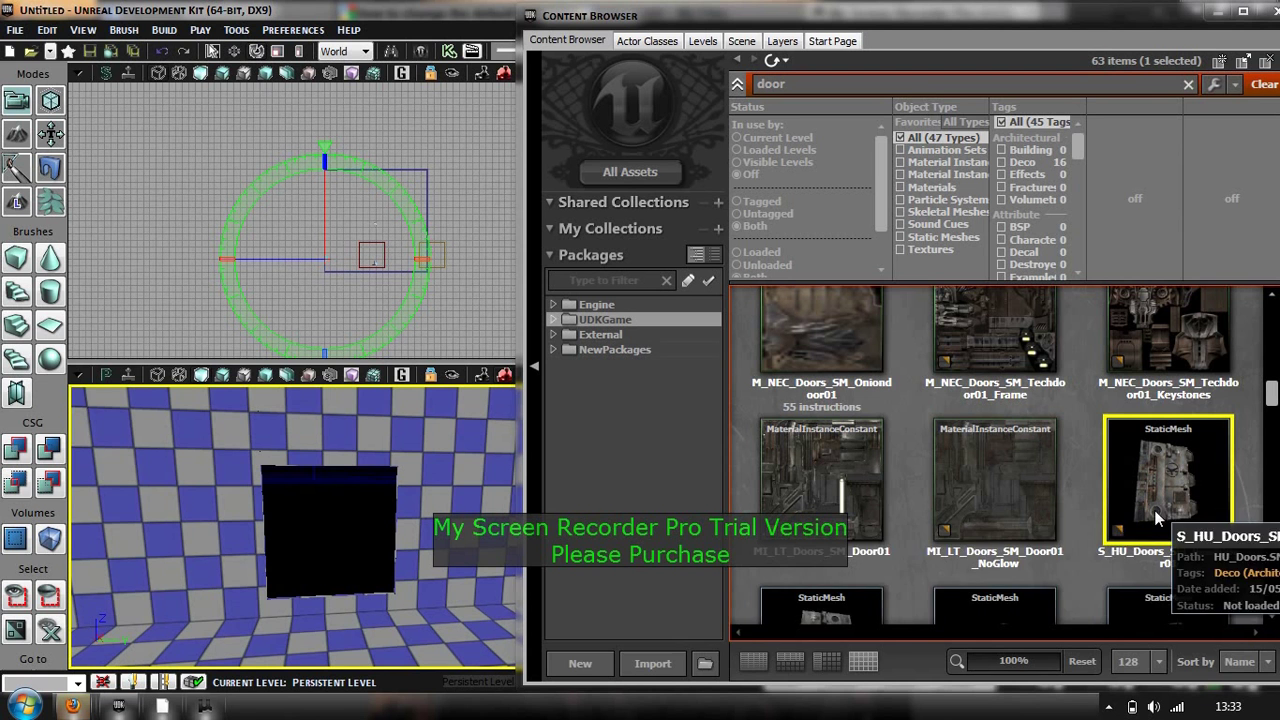
mouse_move(1150, 478)
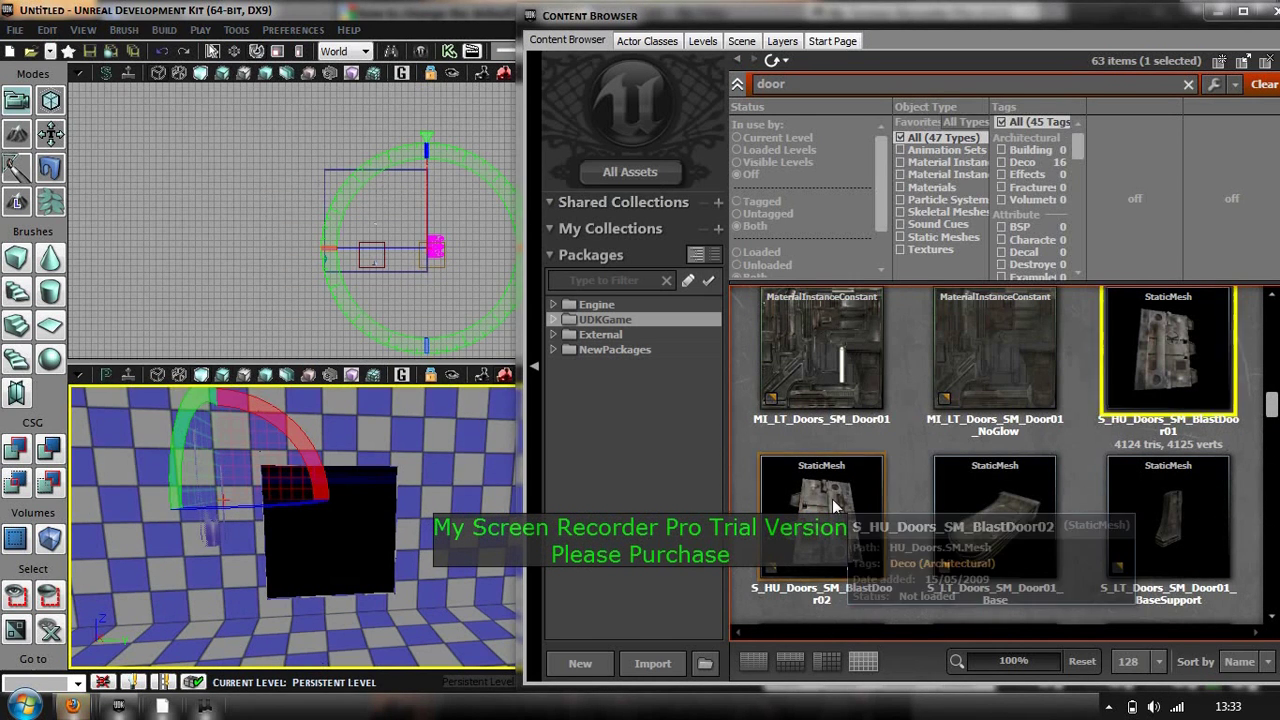
Step: Select the S_HU_Doors_SM_BlastDoor02 mesh and bring up viewport placement options
click(821, 515)
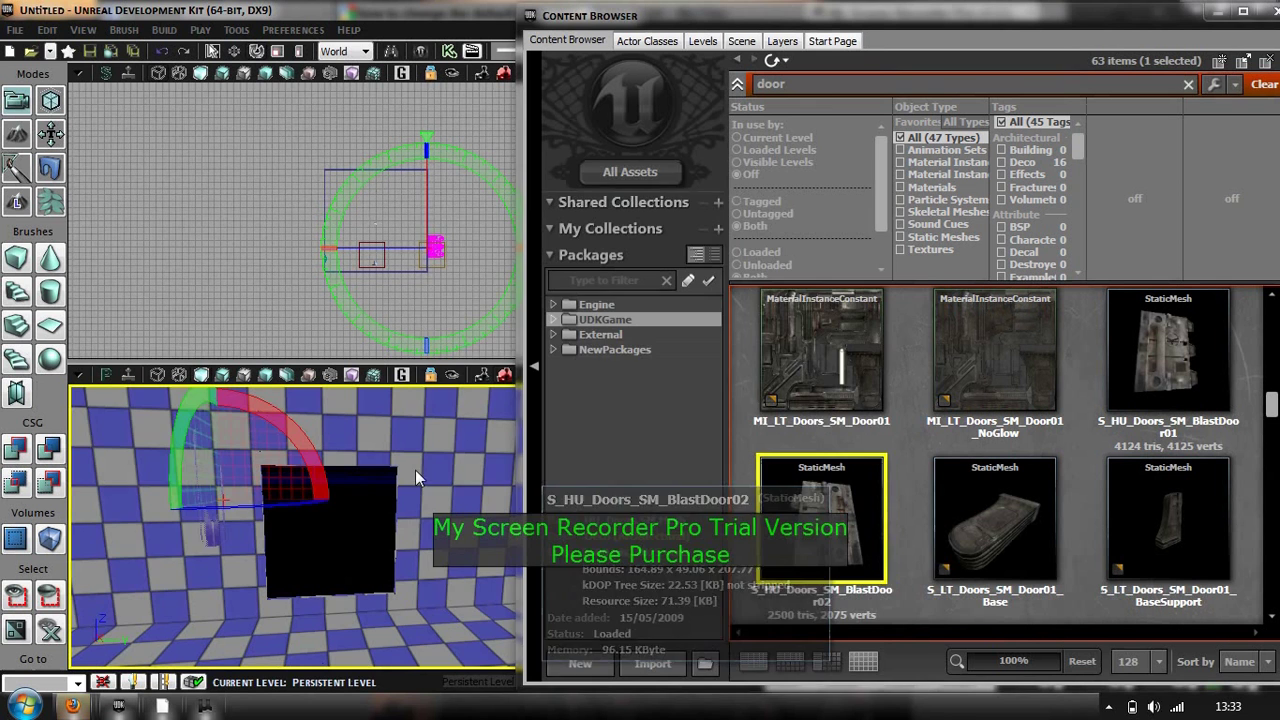
right_click(415, 478)
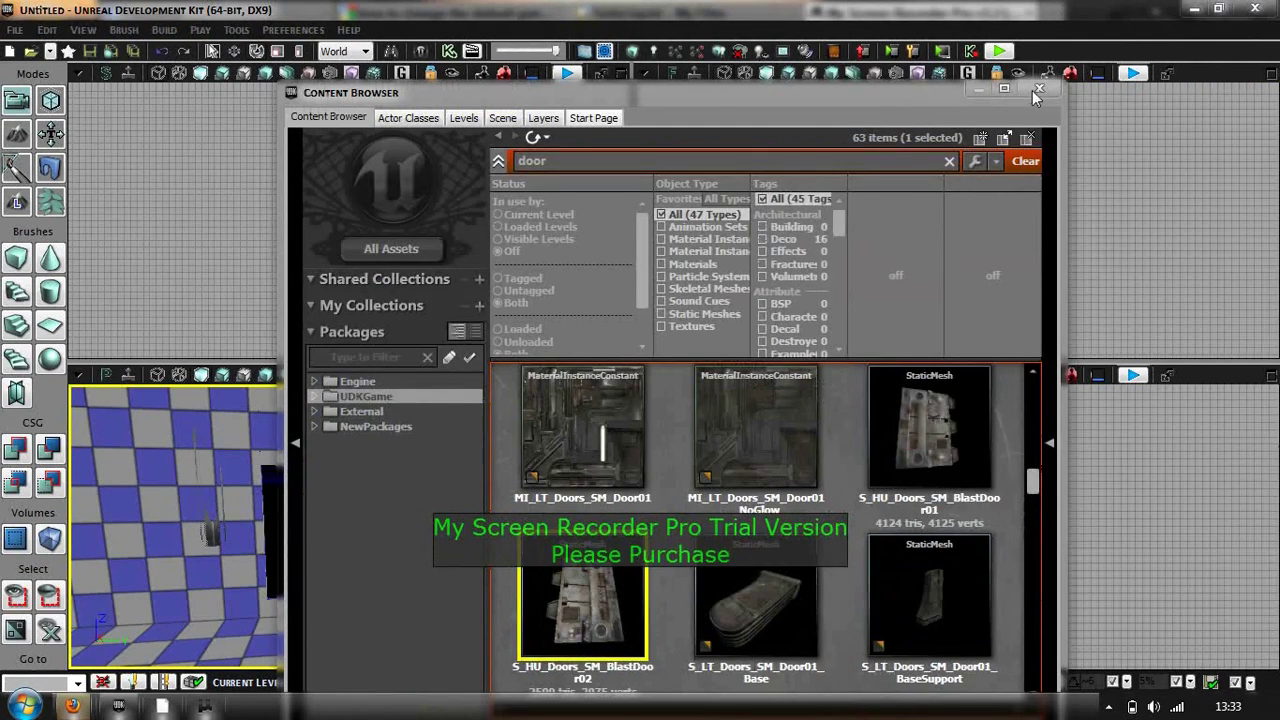
Step: Close the Content Browser and position the door and its duplicate side by side
click(1039, 89)
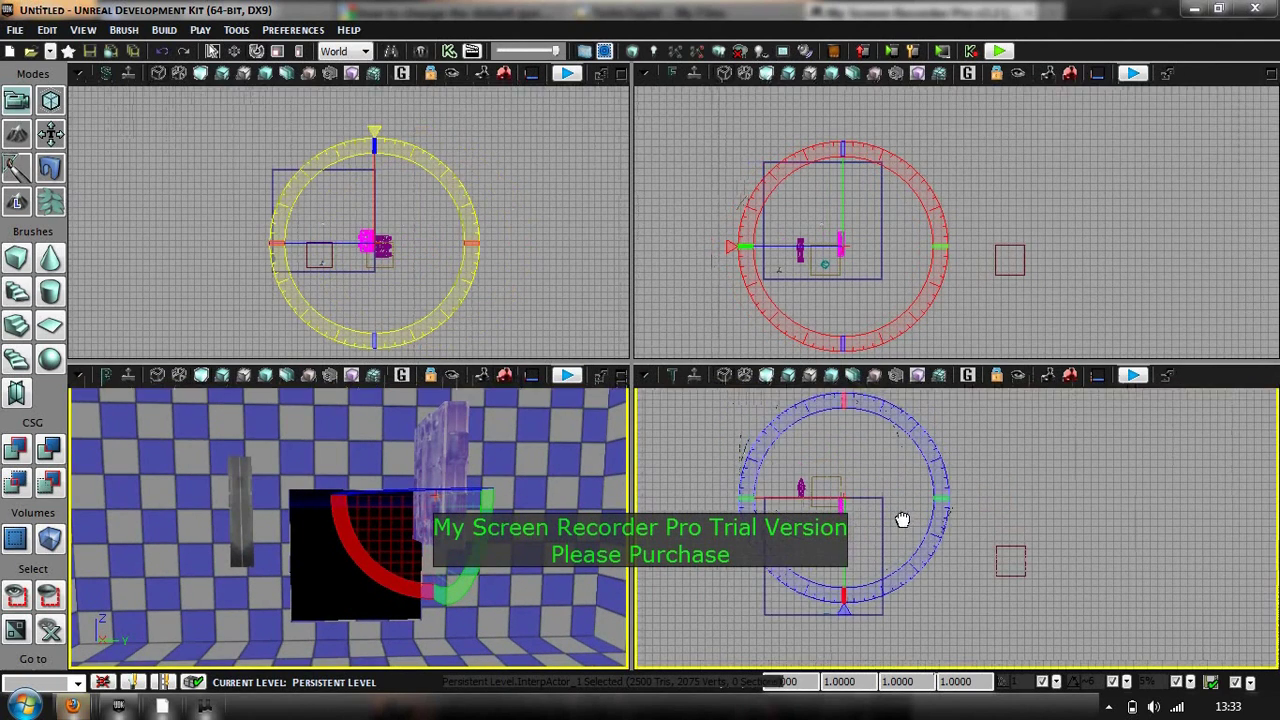
click(900, 520)
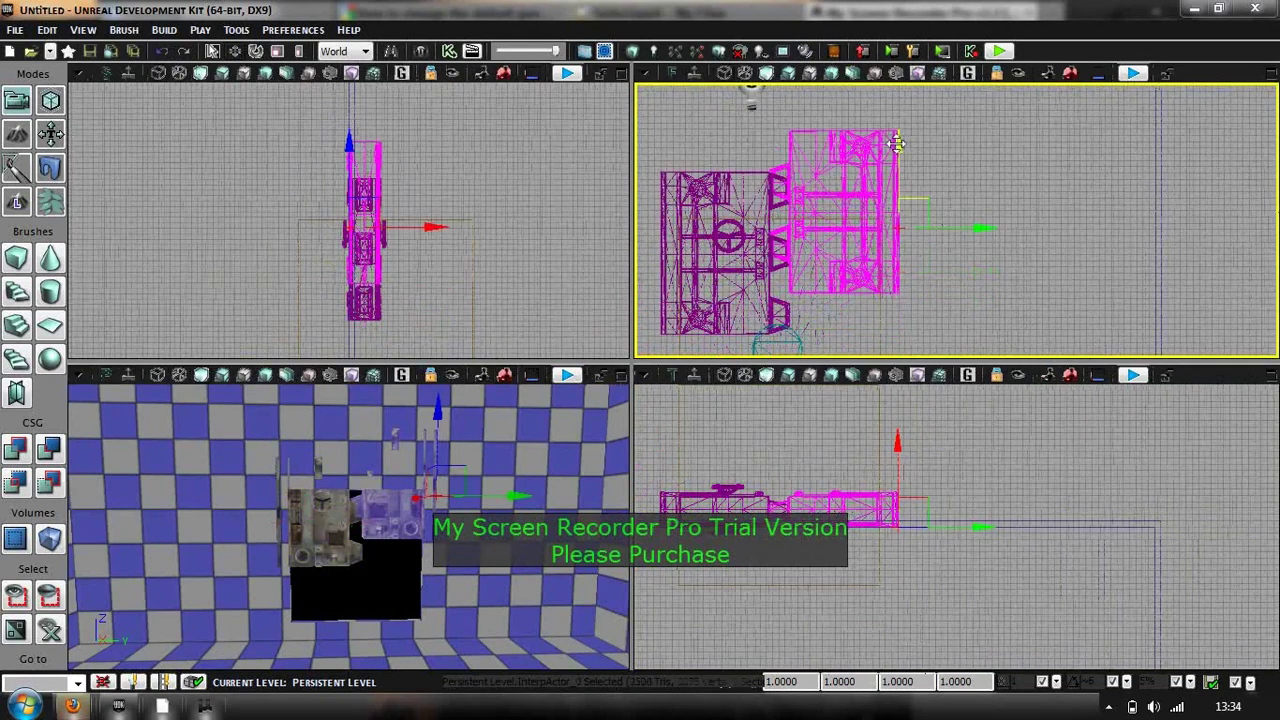
drag(895, 145, 898, 190)
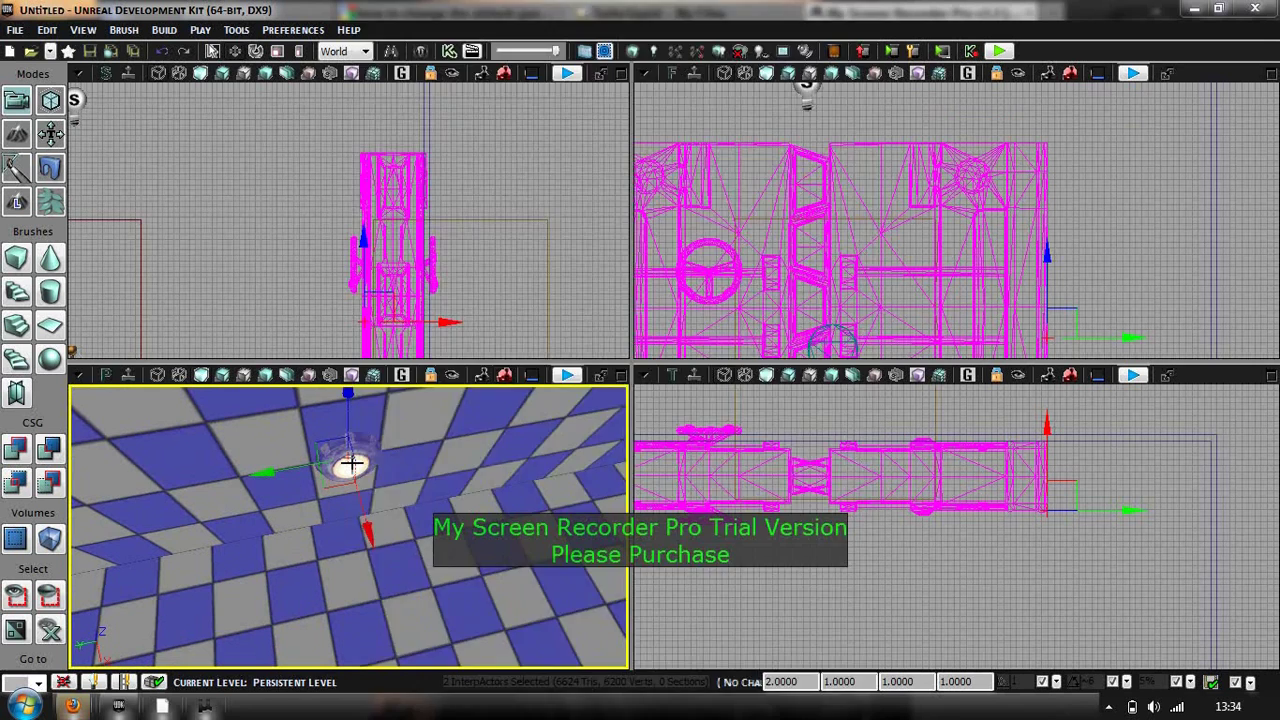
Step: Add a trigger actor to the level from the viewport's Add Actor menu
right_click(350, 465)
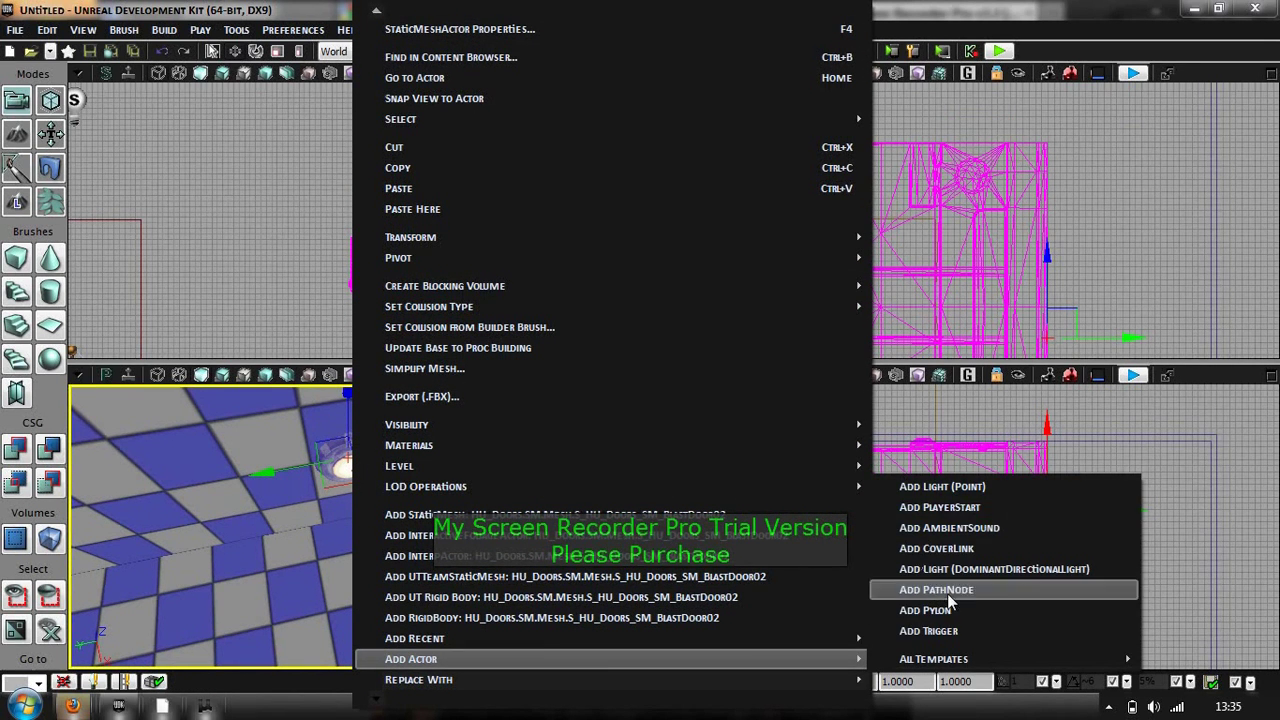
click(936, 589)
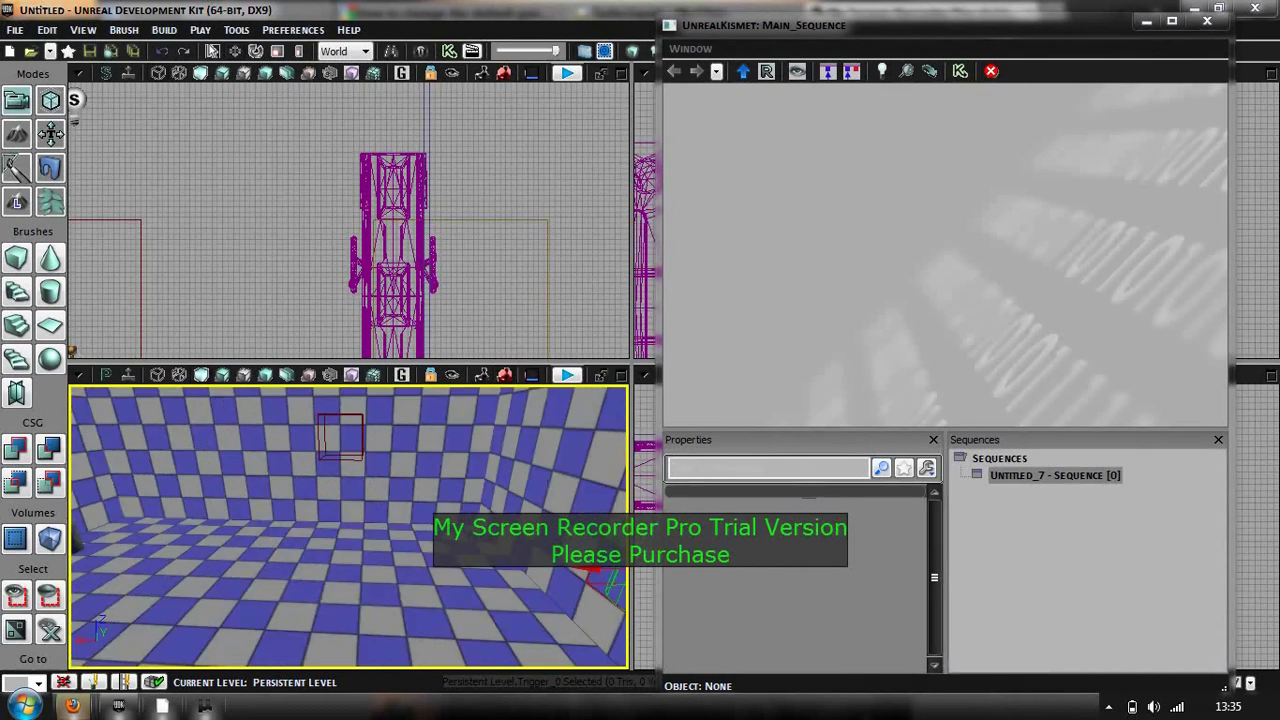
Step: Add a Trigger_0 Touch event and a new Matinee, linking Touched to Play
right_click(830, 250)
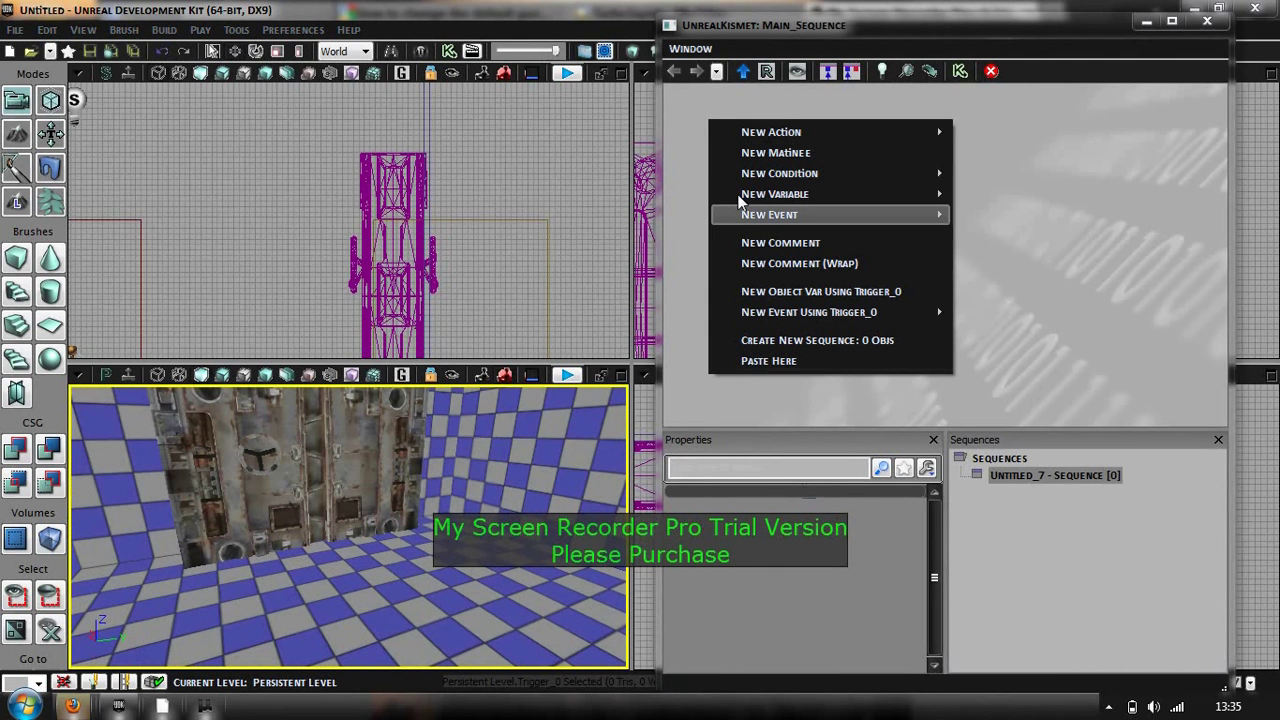
mouse_move(808, 311)
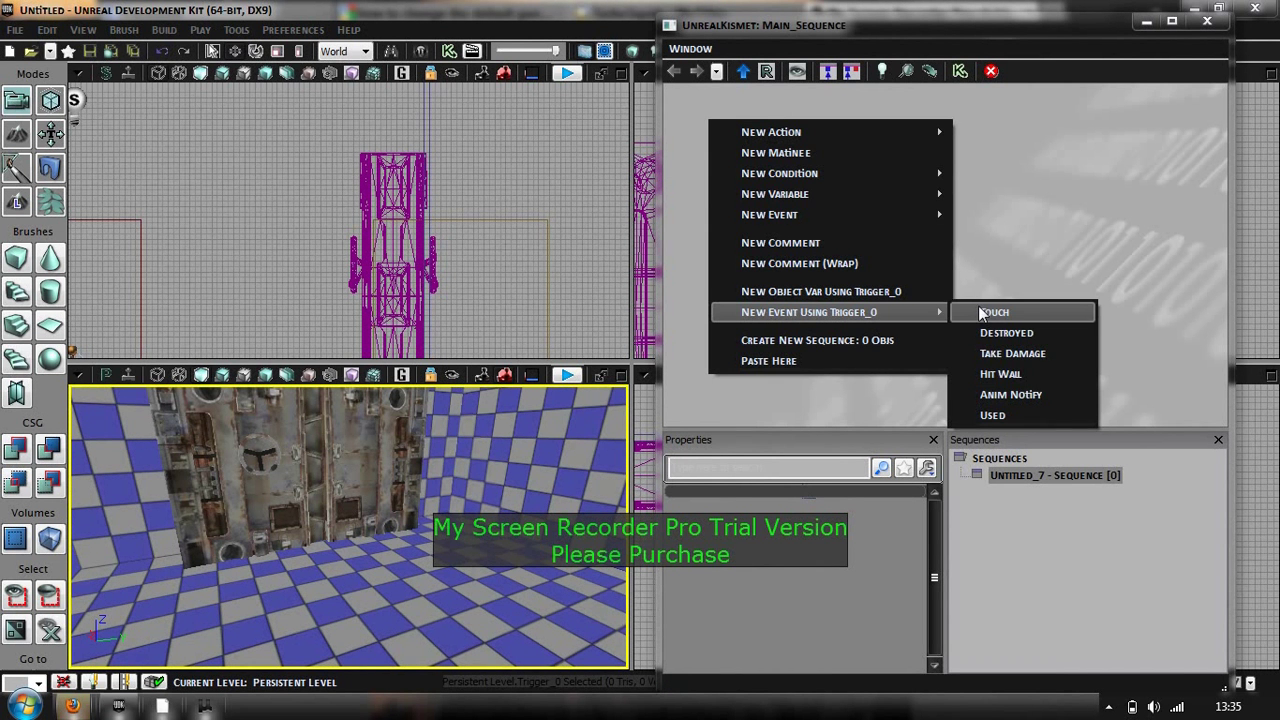
click(993, 312)
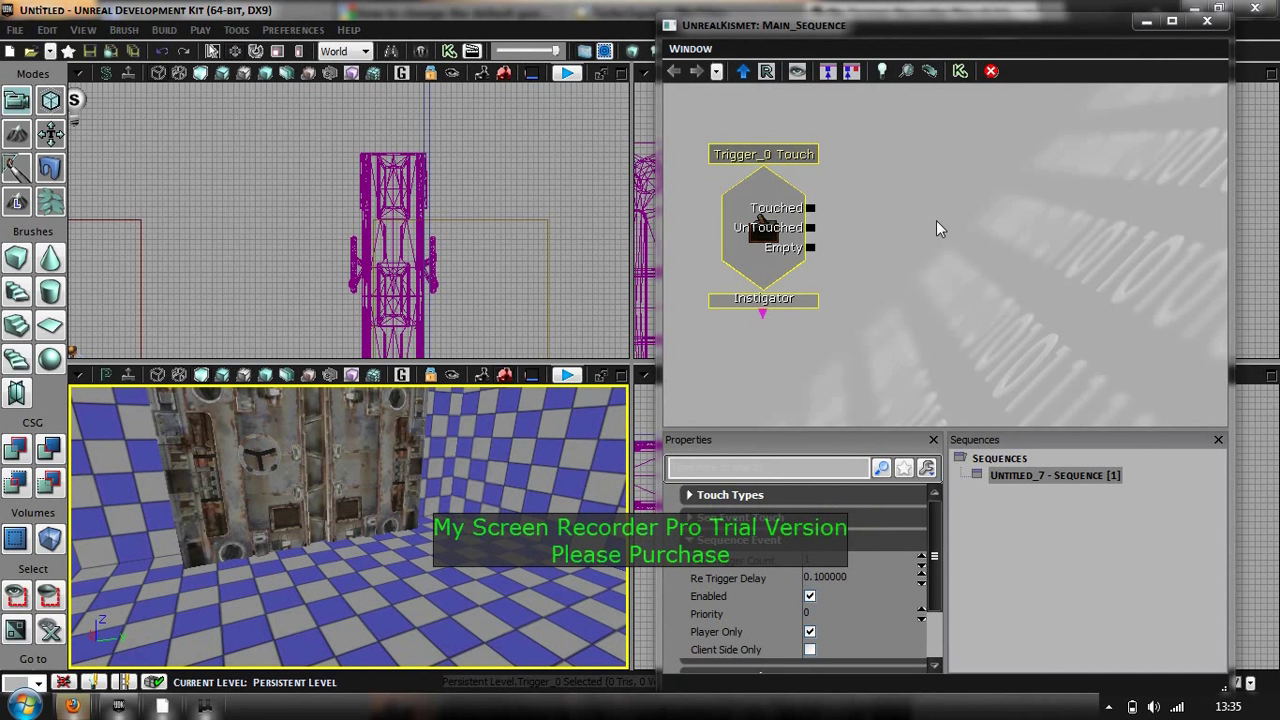
right_click(940, 228)
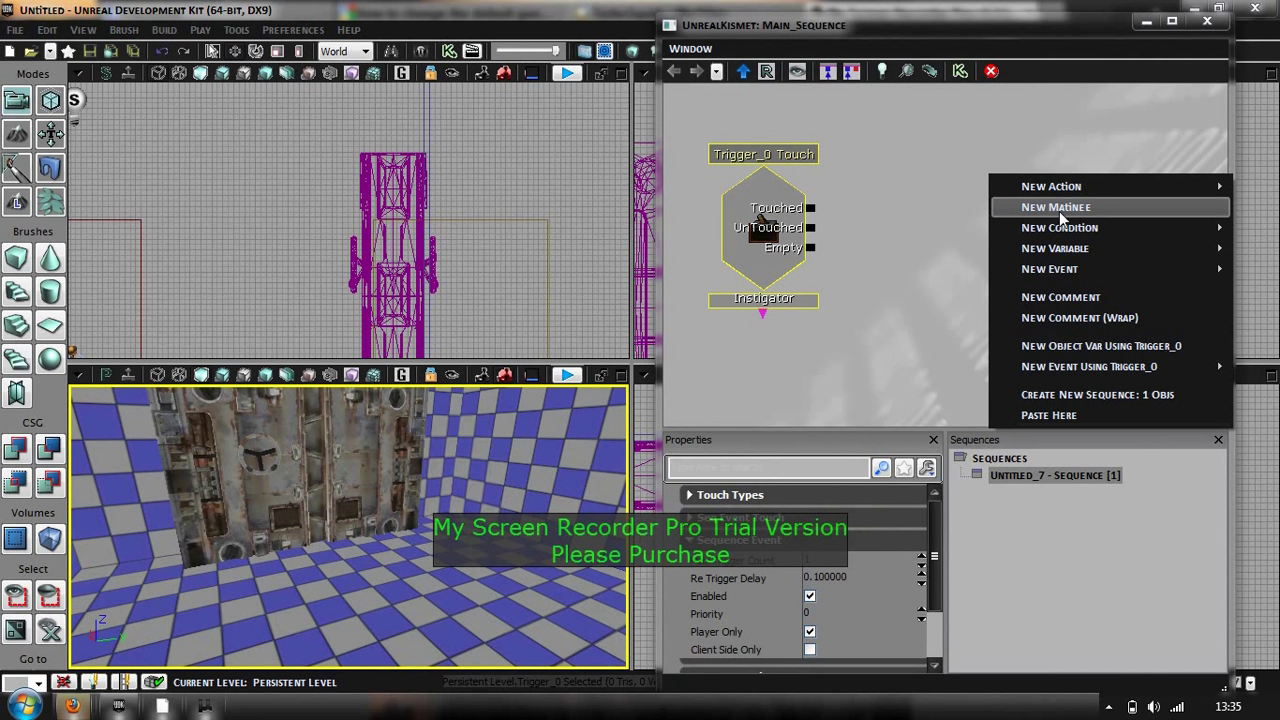
click(1055, 207)
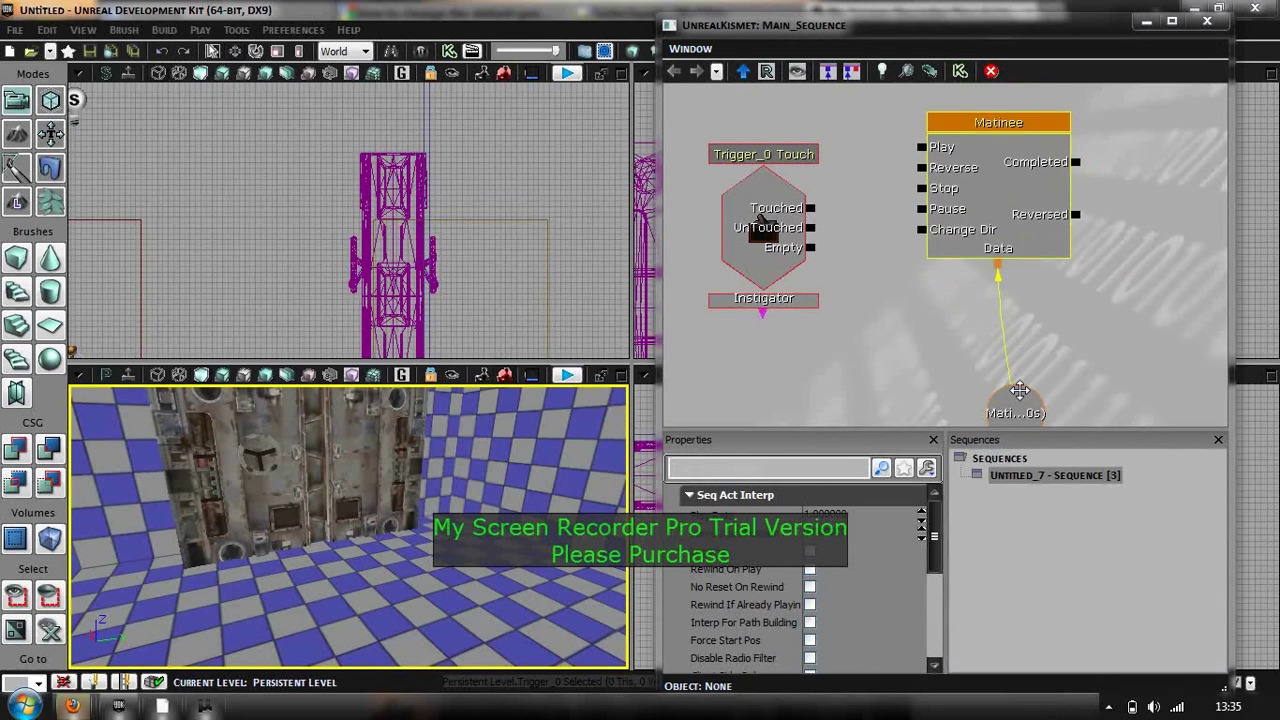
click(1016, 400)
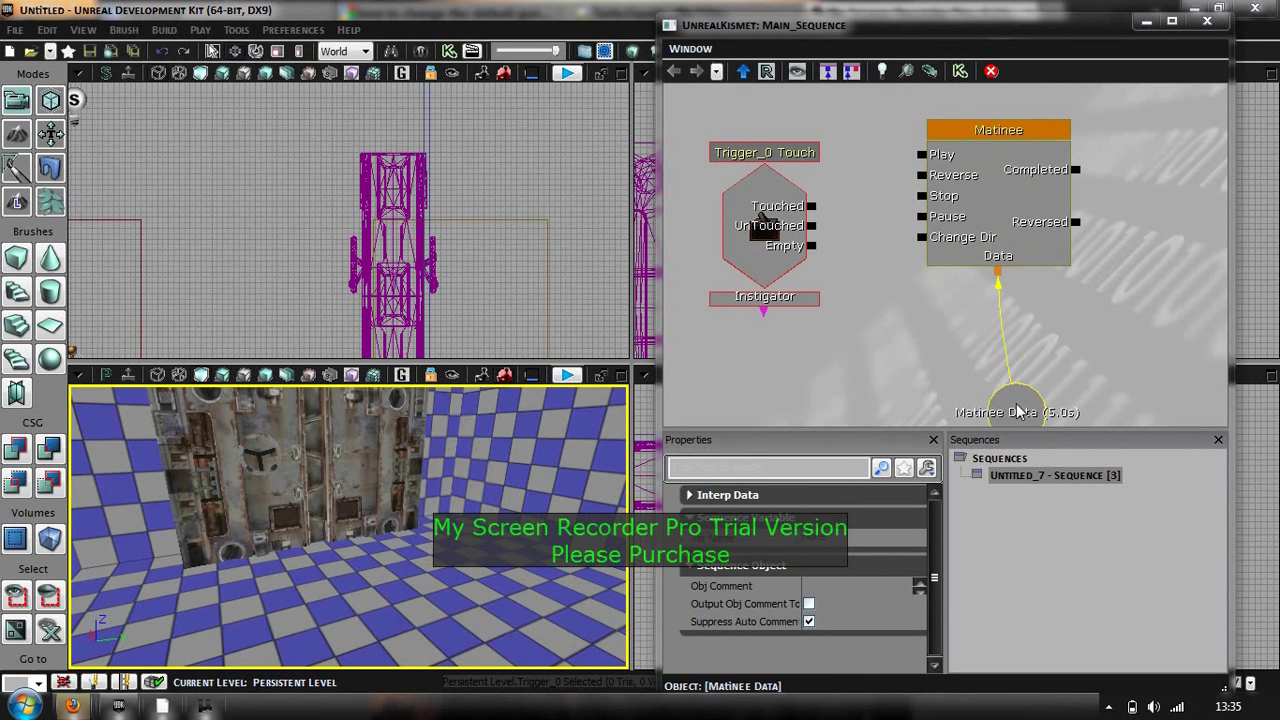
drag(1018, 412, 1024, 321)
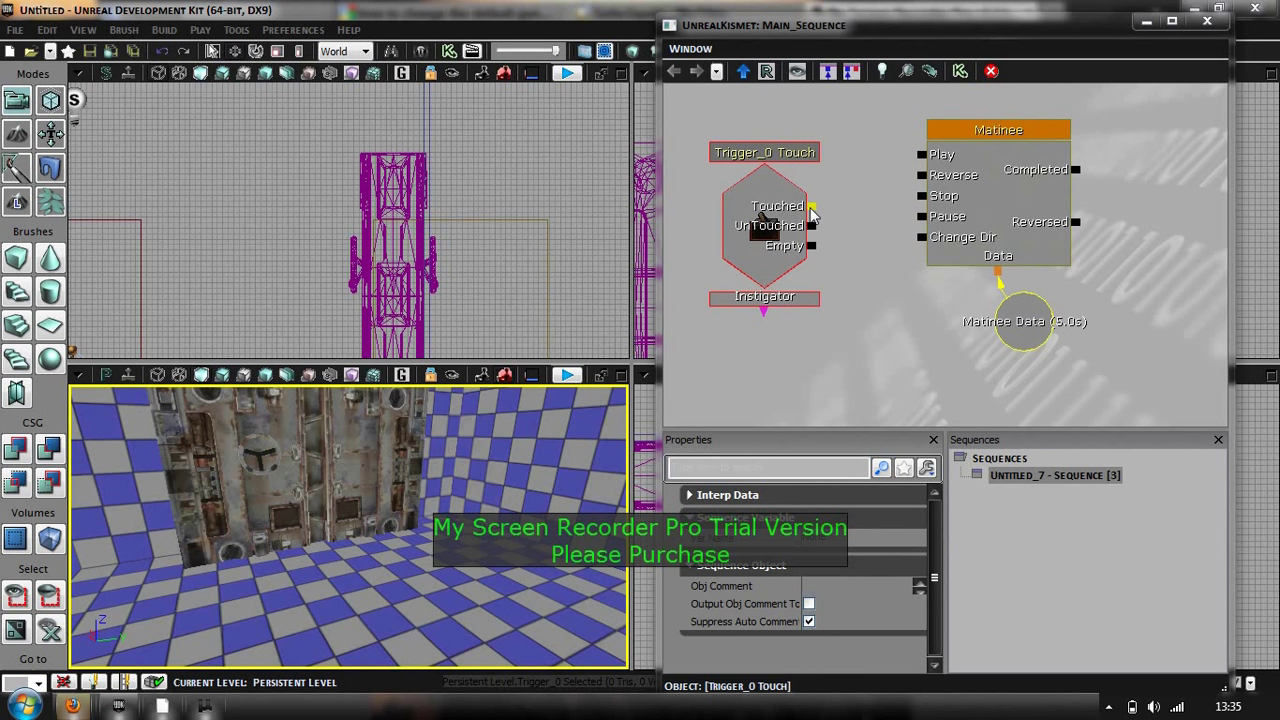
drag(810, 205, 922, 155)
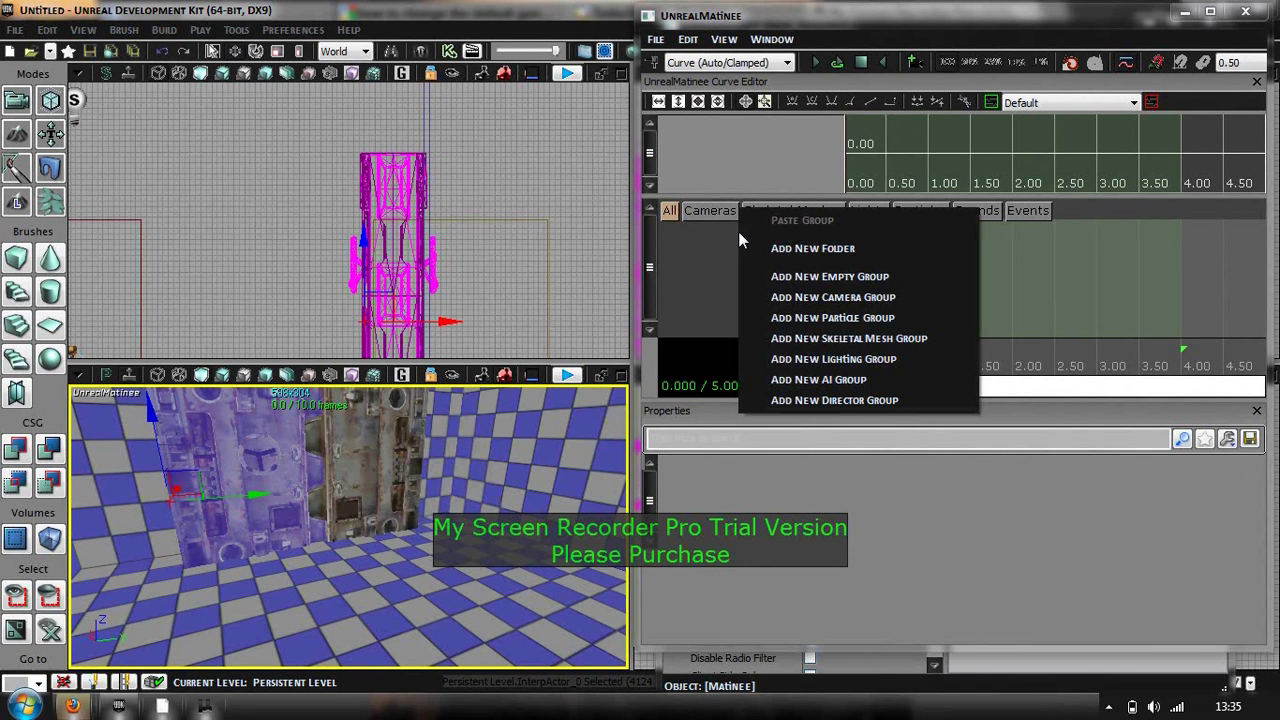
Step: Create a left_door group with a Movement track, then add a right_door group
click(829, 276)
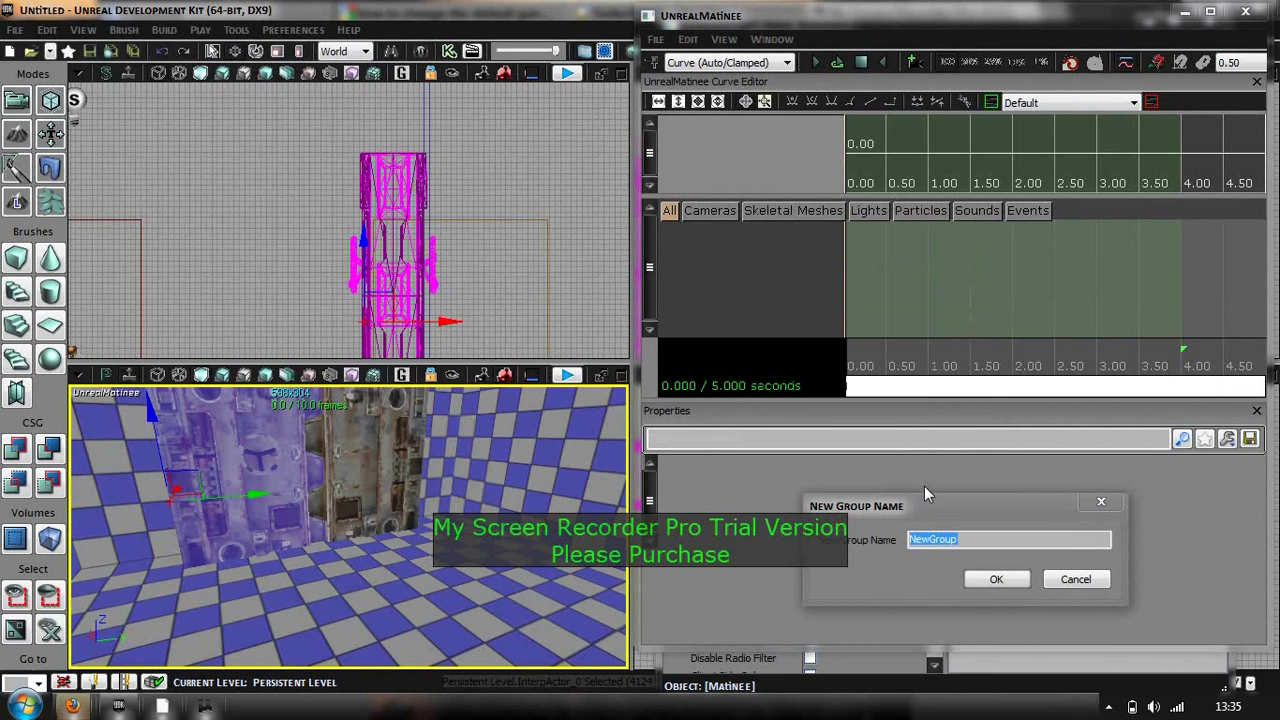
text(left)
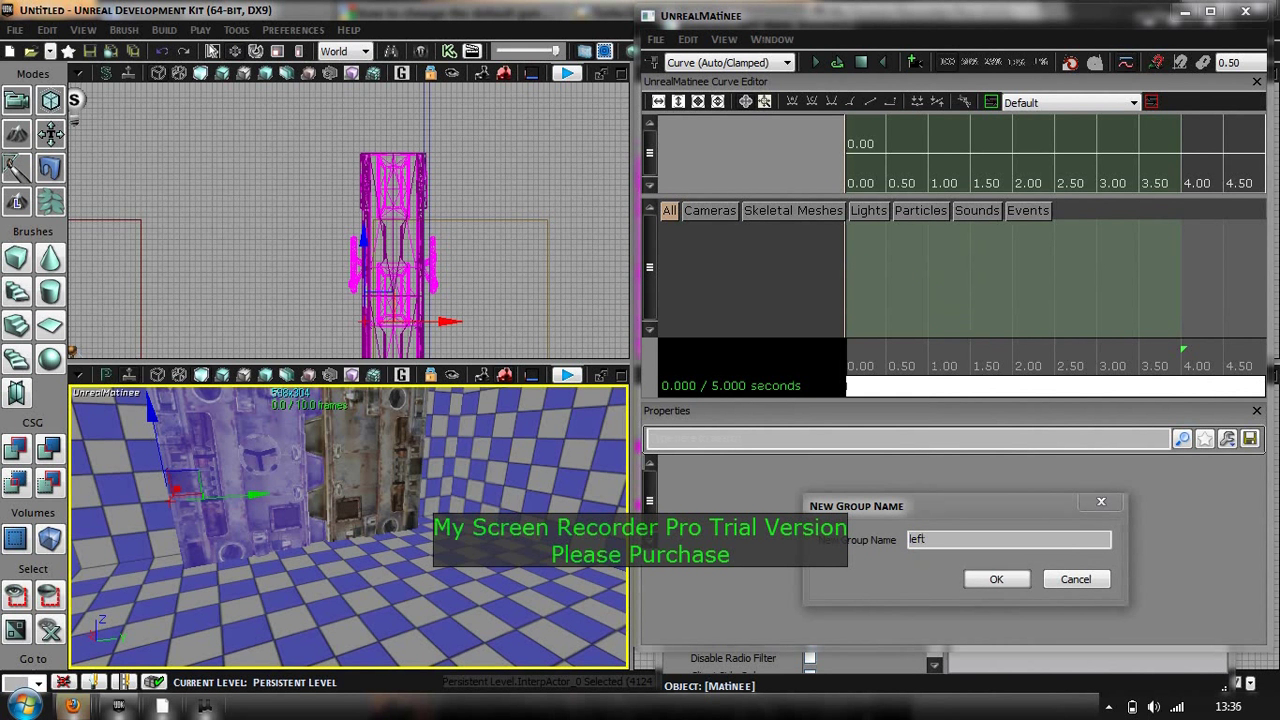
click(995, 579)
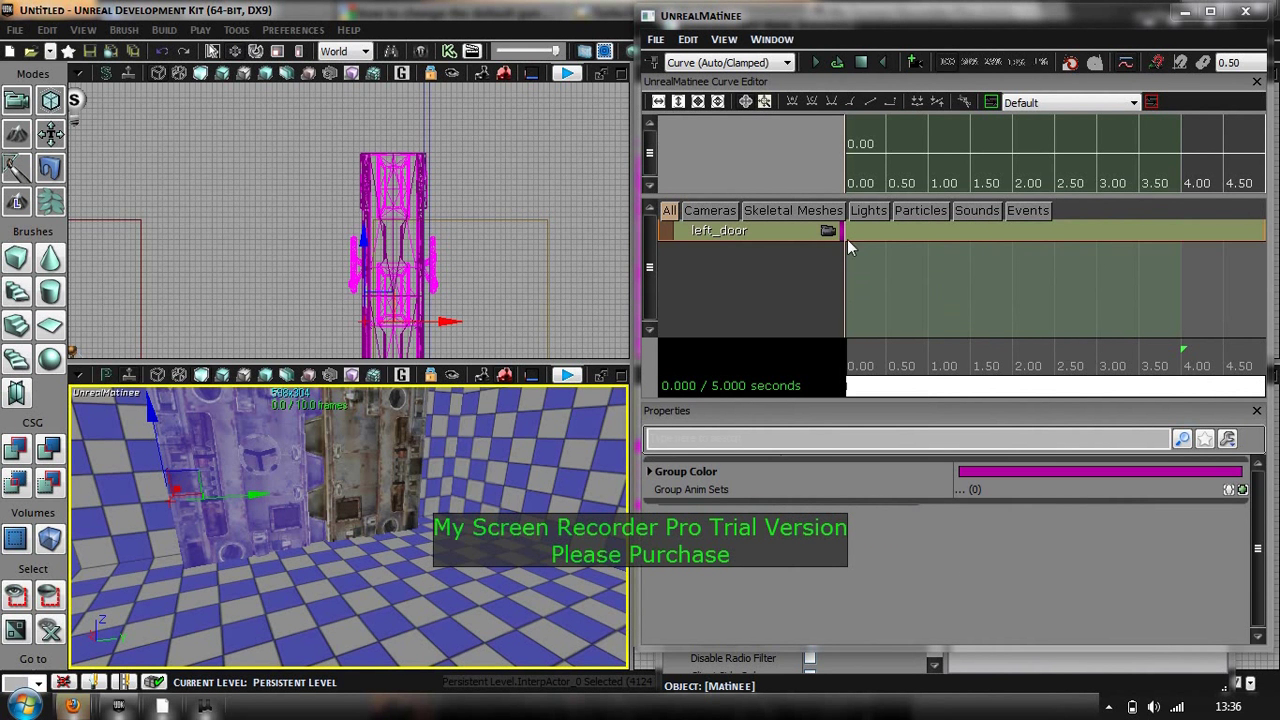
right_click(718, 230)
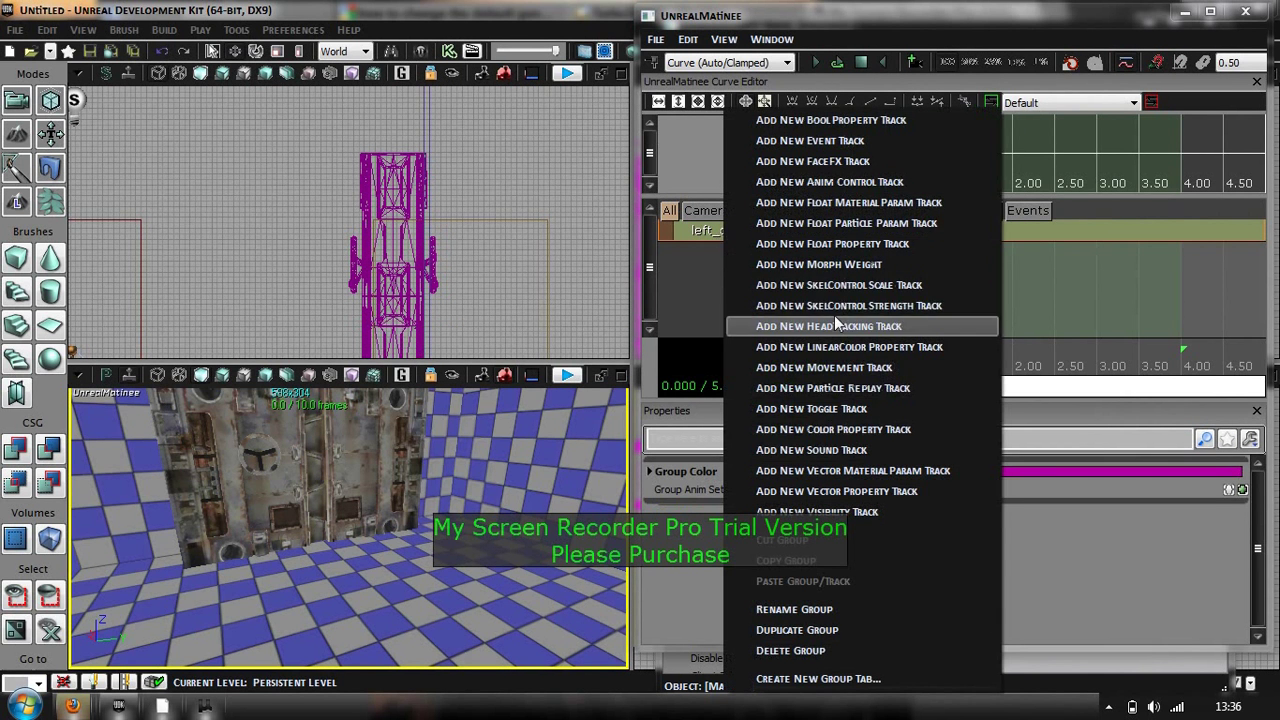
mouse_move(688, 245)
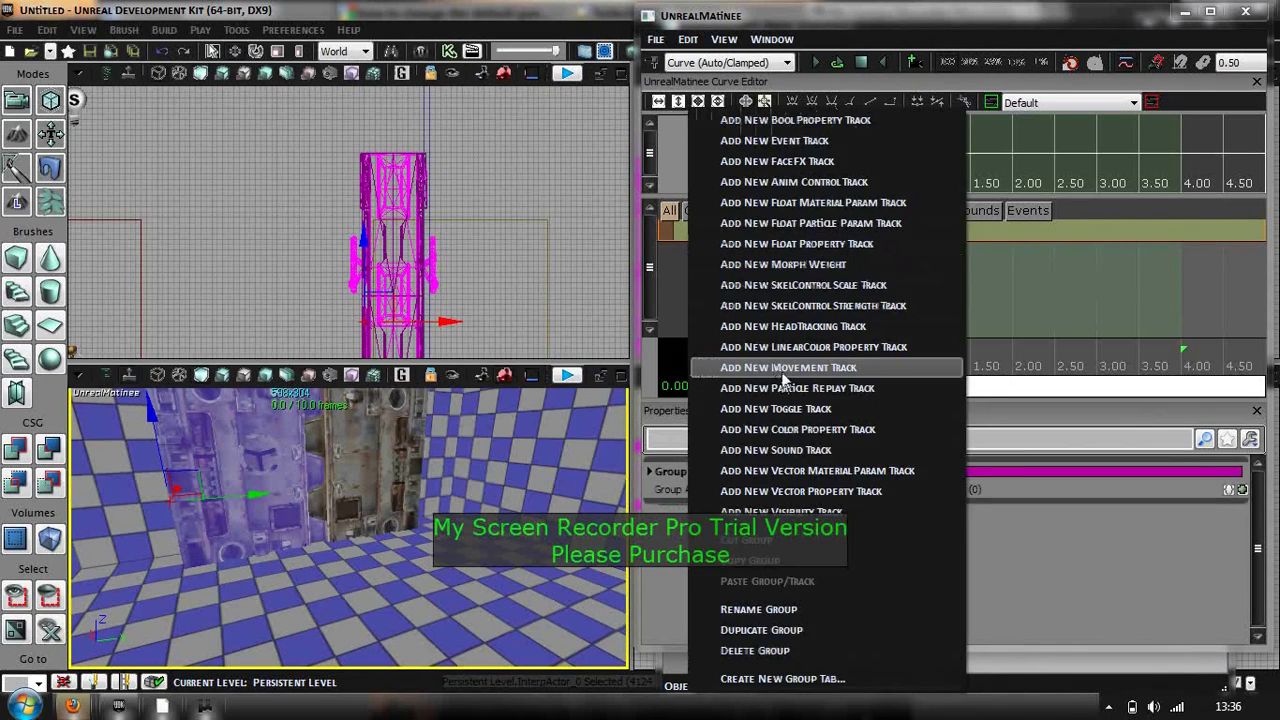
click(789, 367)
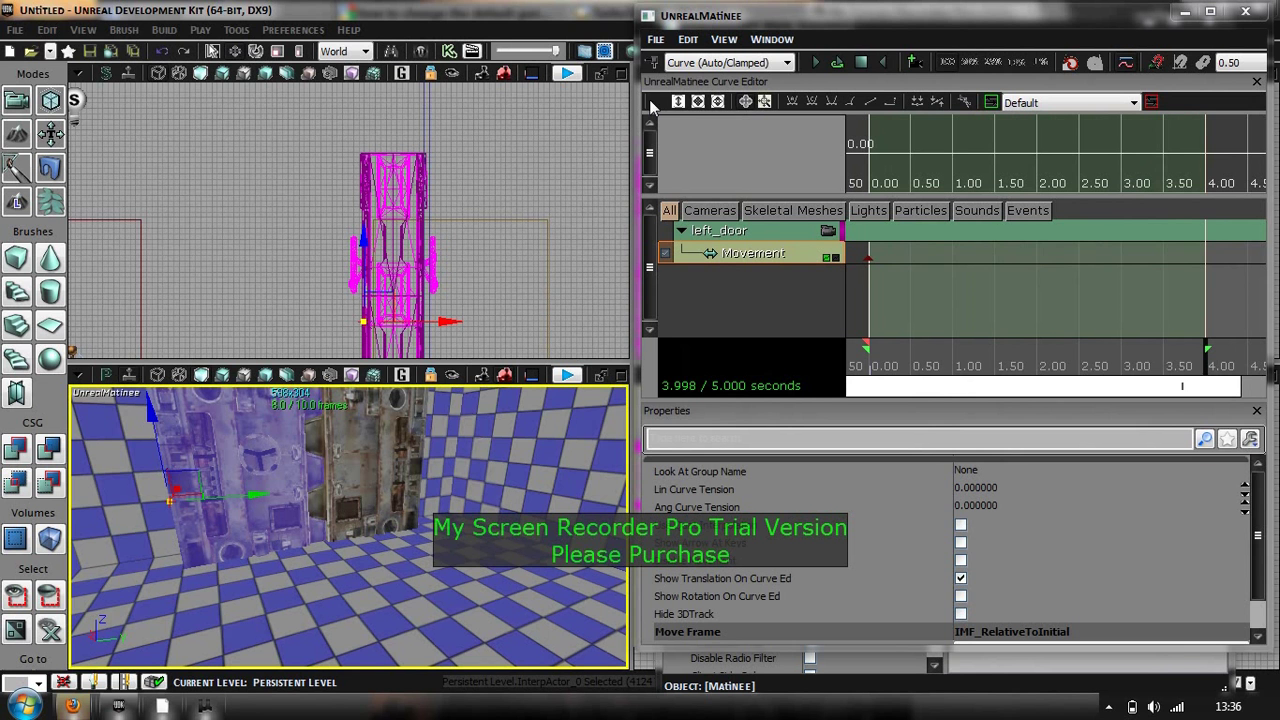
mouse_move(651, 65)
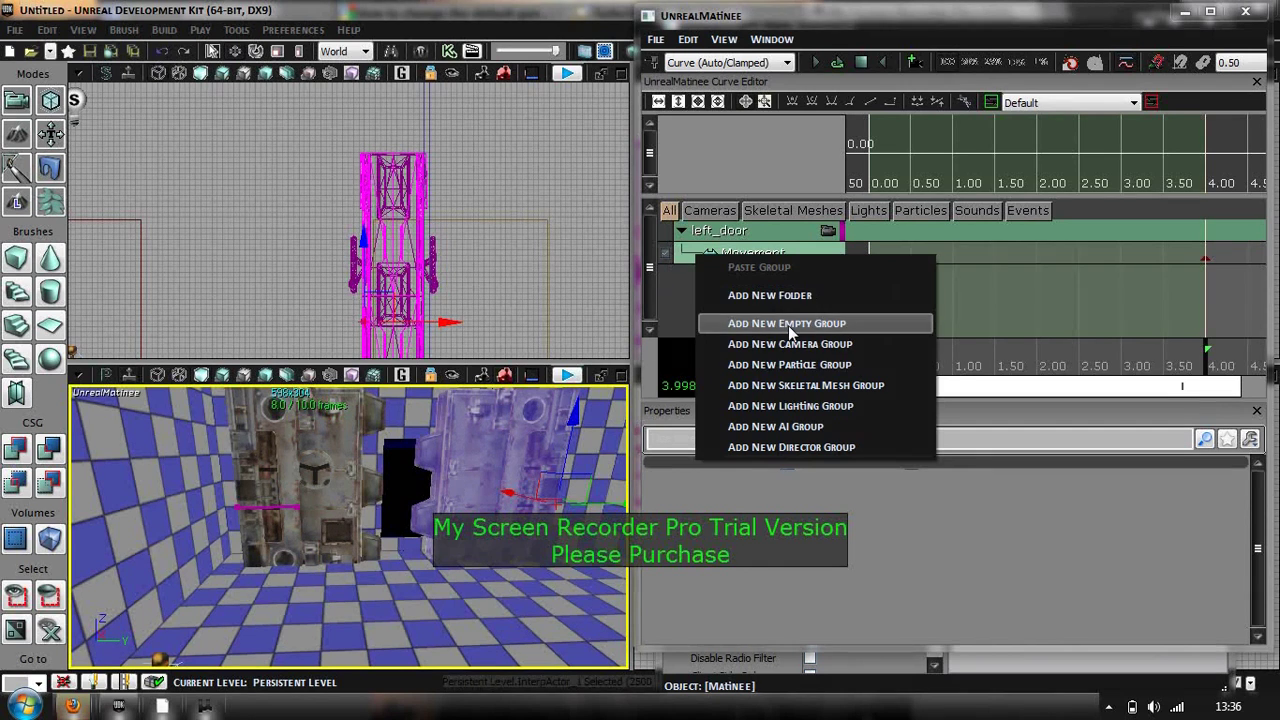
click(786, 323)
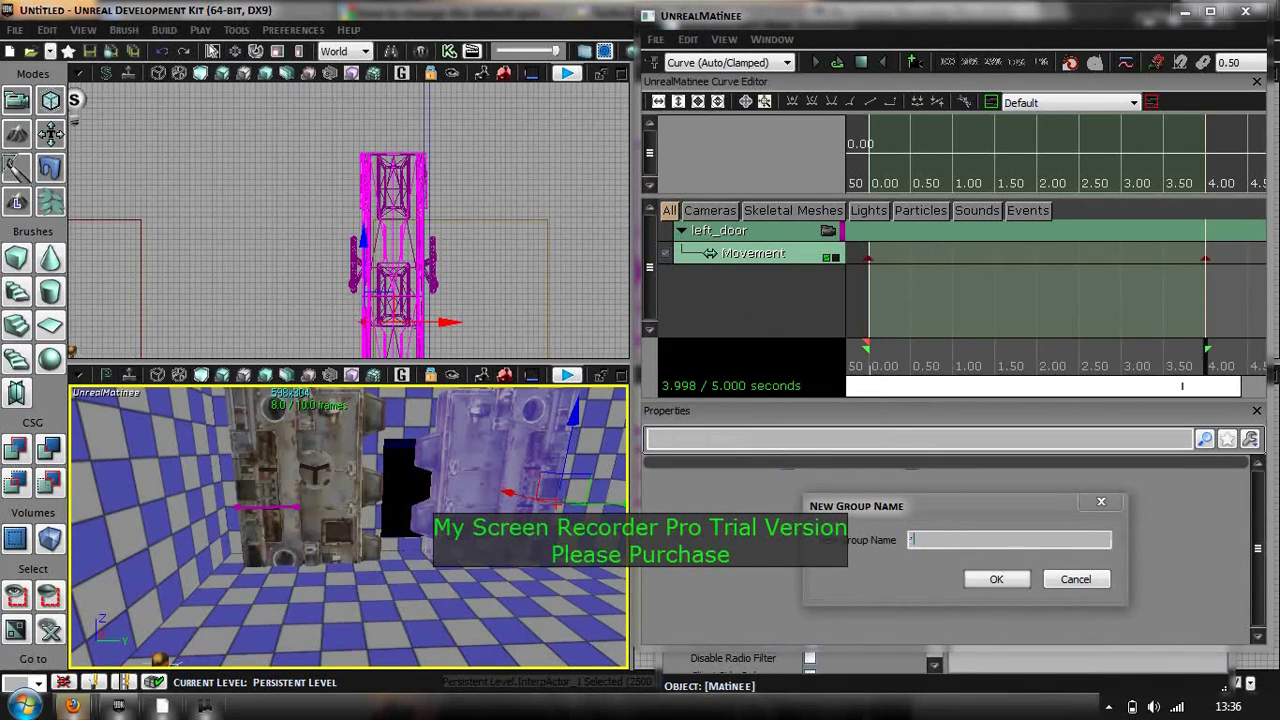
click(995, 579)
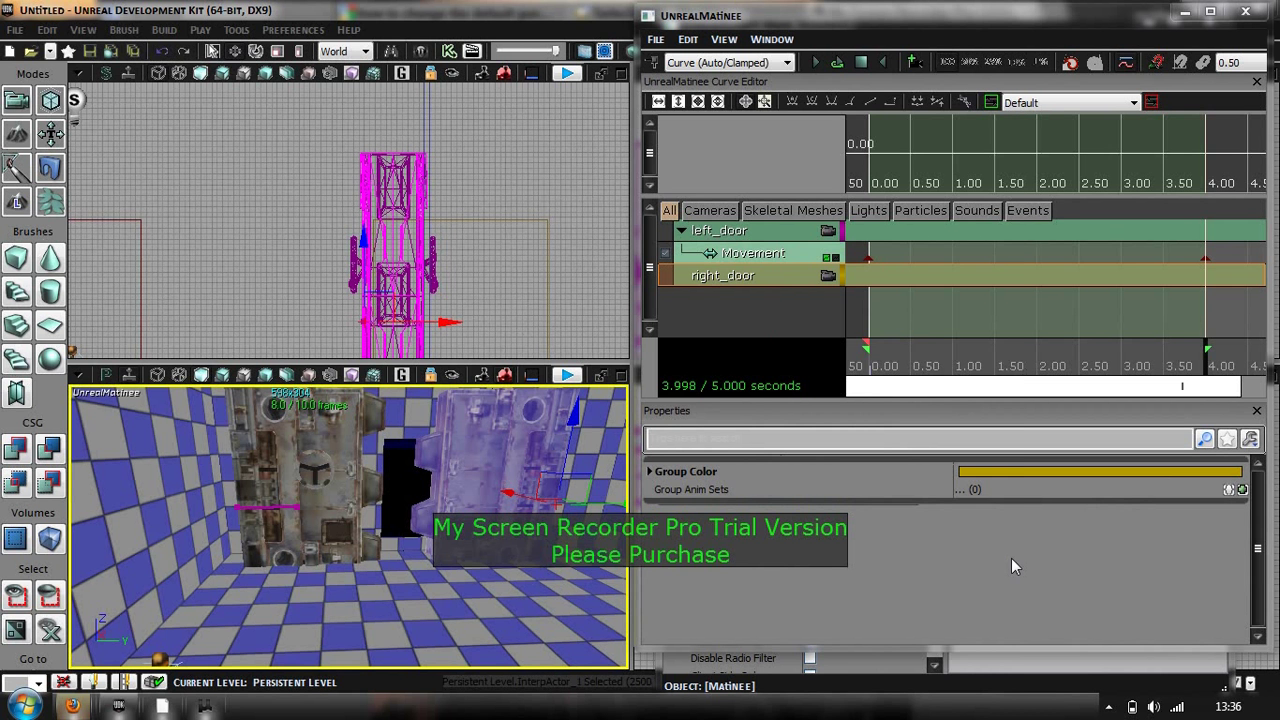
Step: Give right_door a Movement track keyed at 4.00 s and close UnrealMatinee
right_click(722, 275)
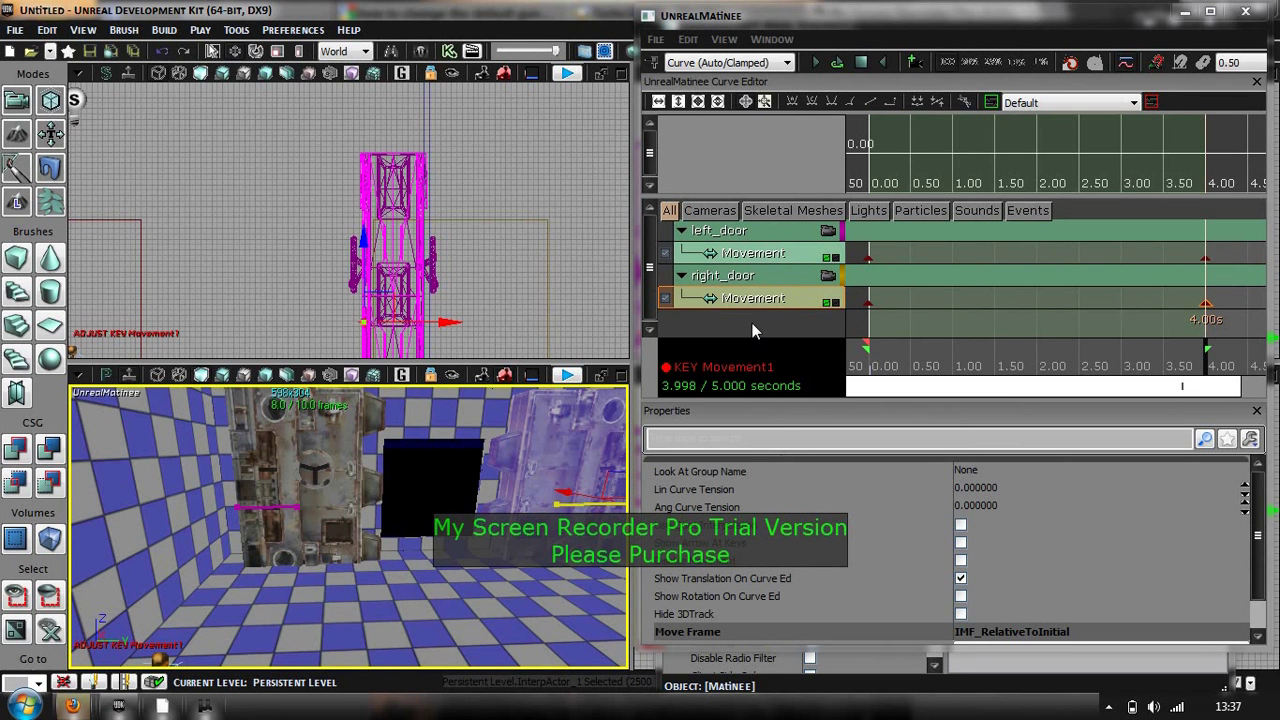
click(861, 62)
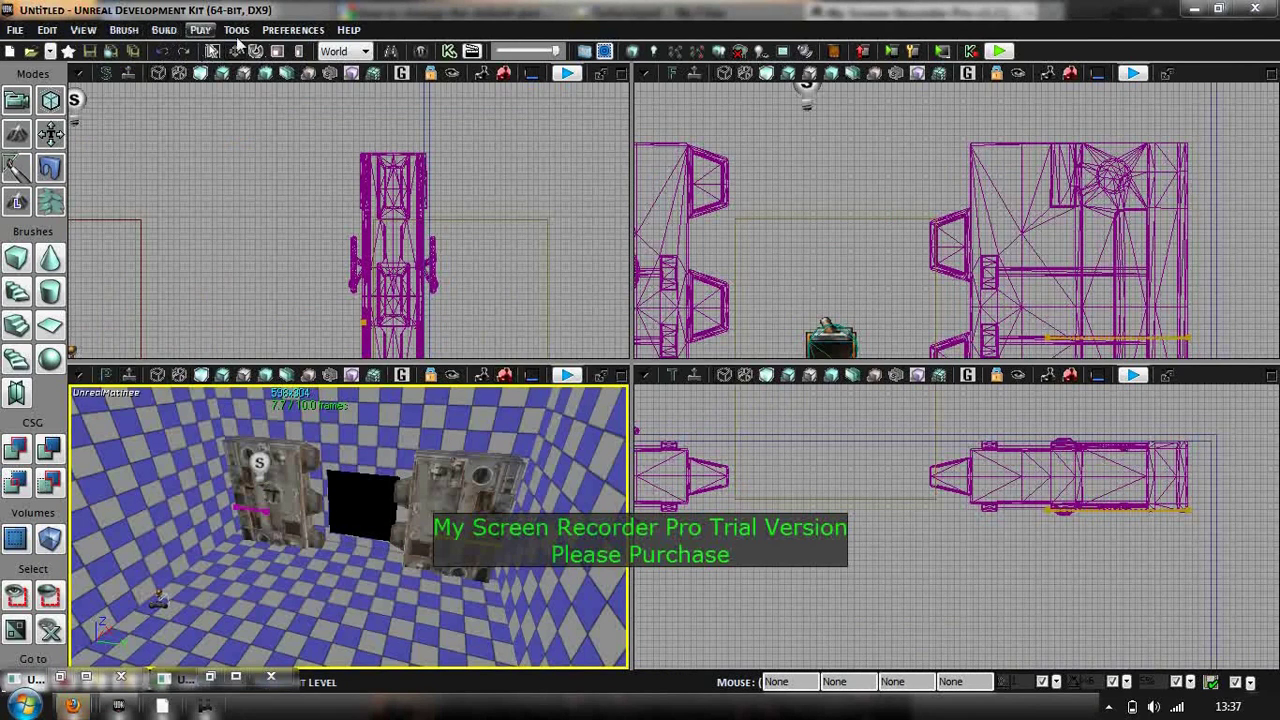
Step: Select CameraActor under Common in the Content Browser's Actor Classes list
click(420, 51)
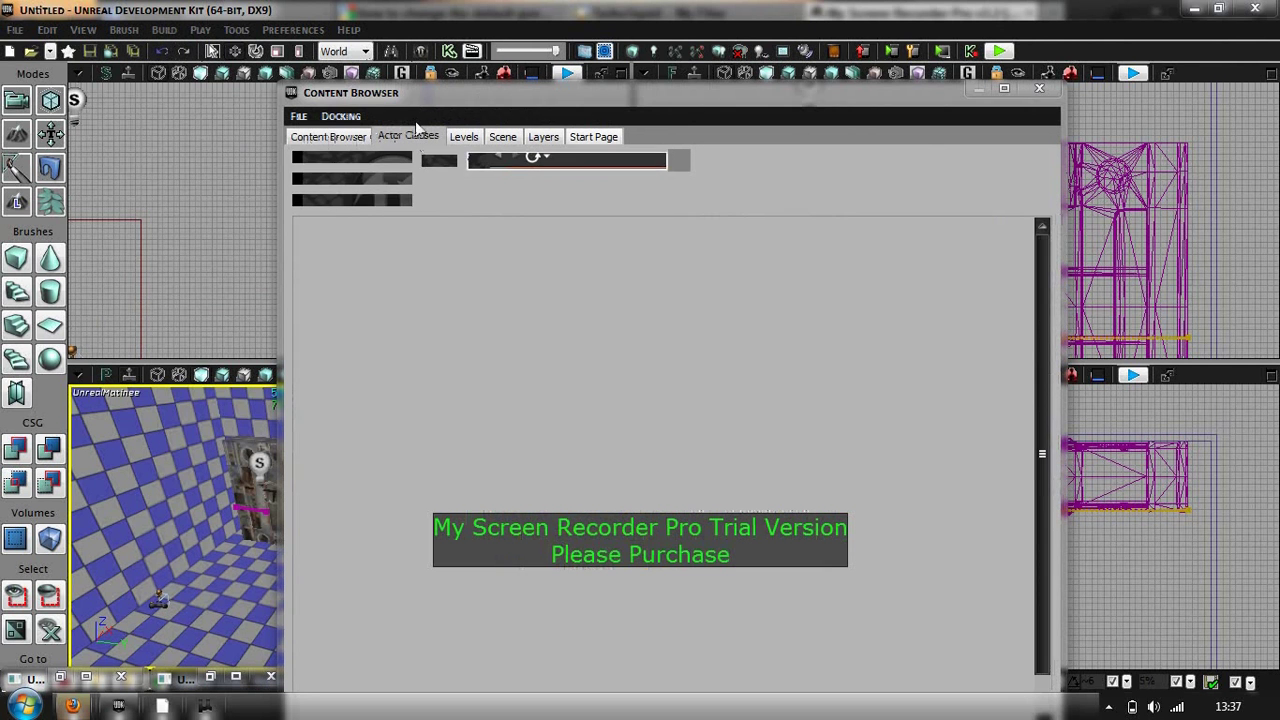
click(408, 136)
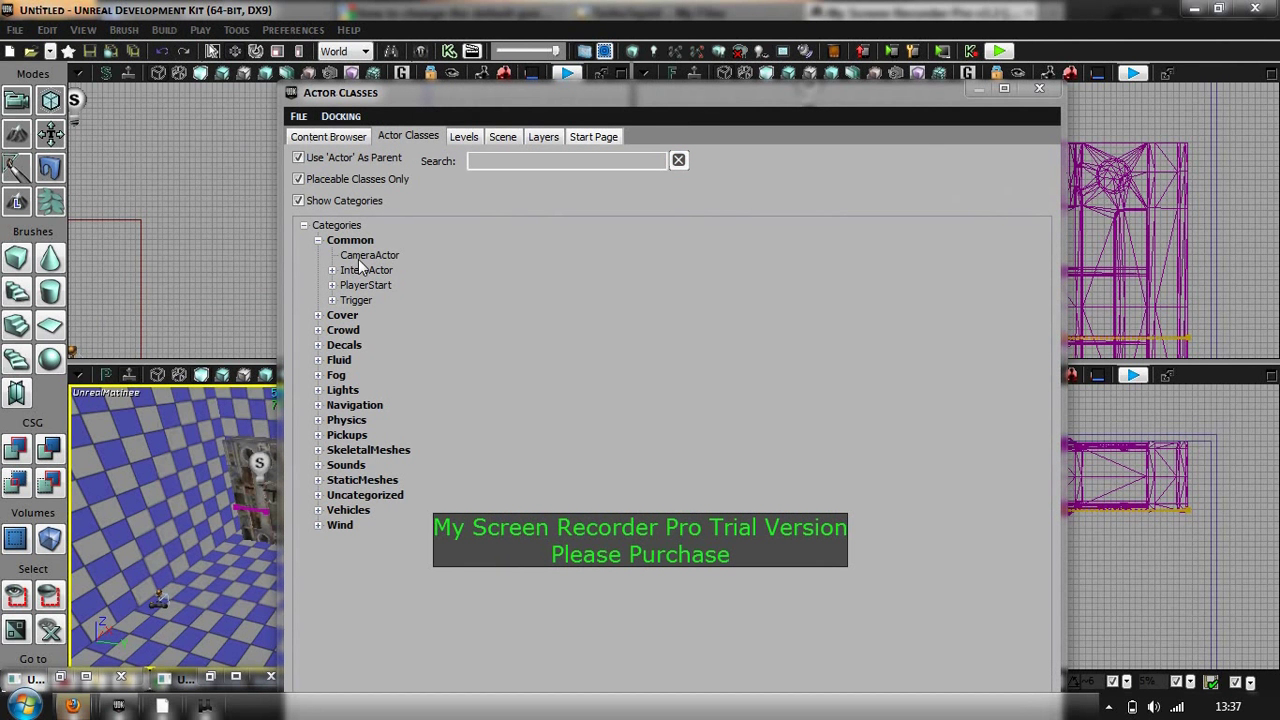
click(369, 255)
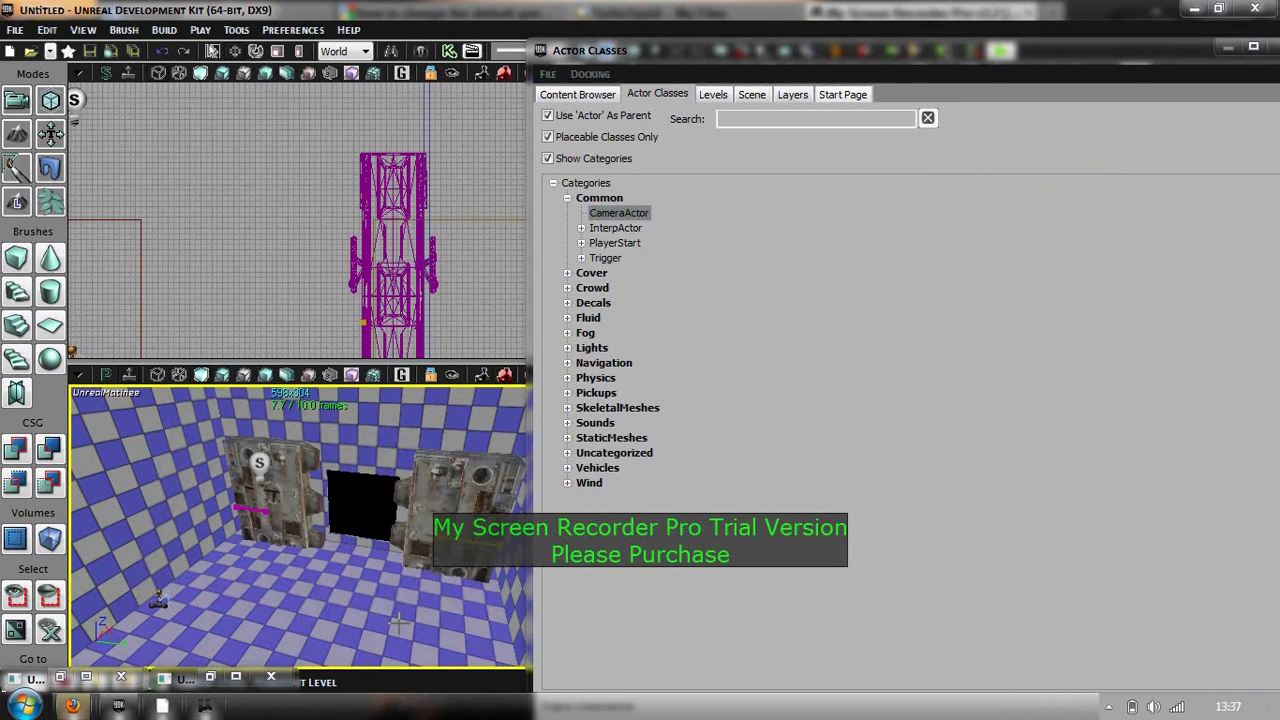
Step: Place a CameraActor in the room aimed at the blast doors
right_click(395, 623)
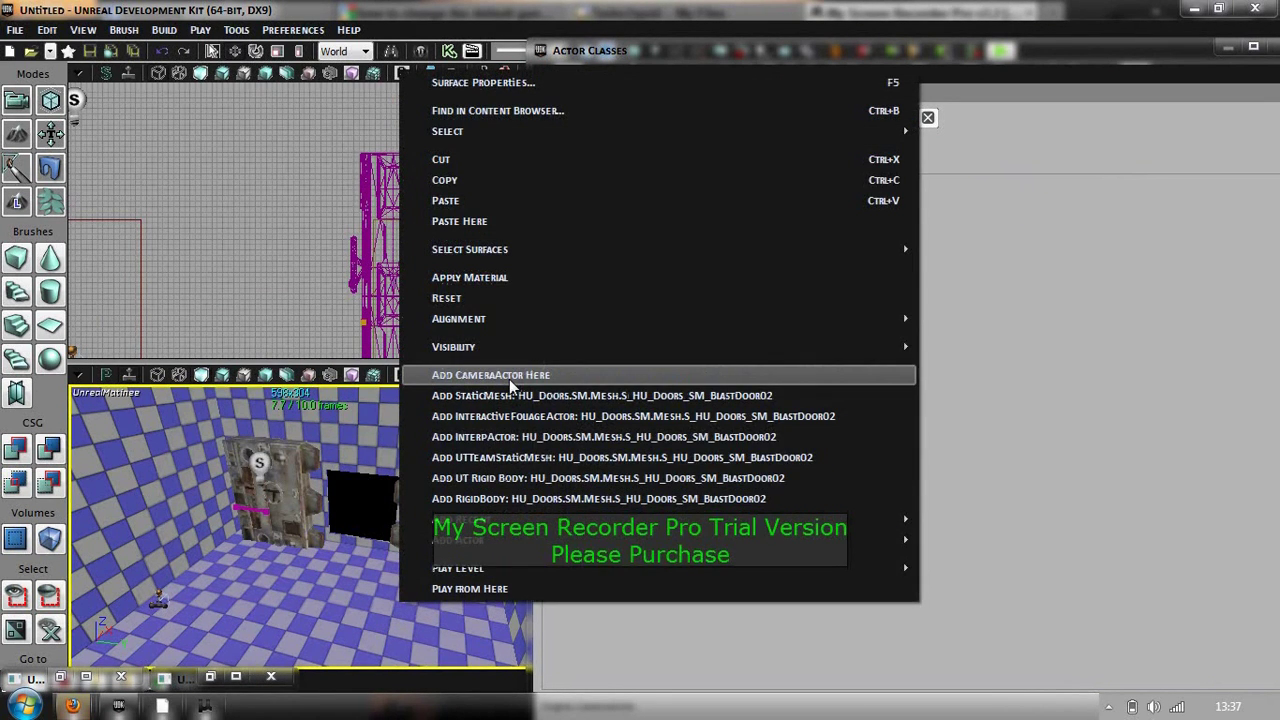
click(491, 374)
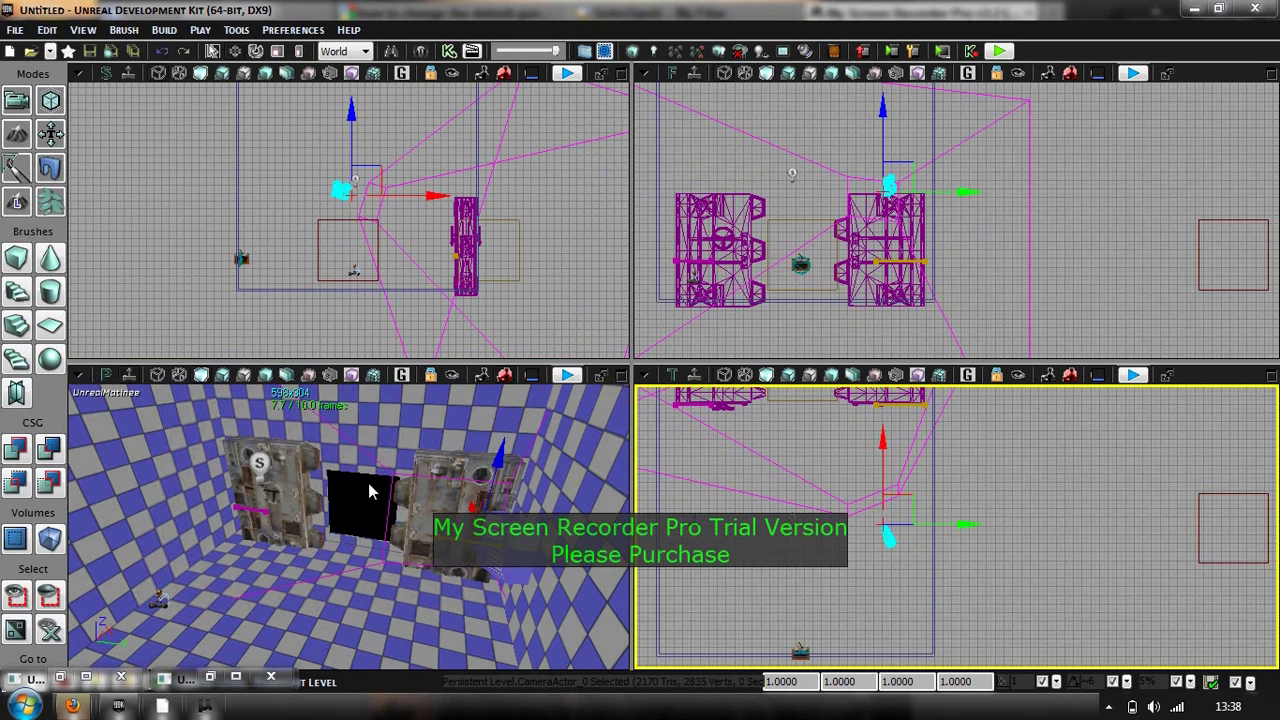
mouse_move(840, 571)
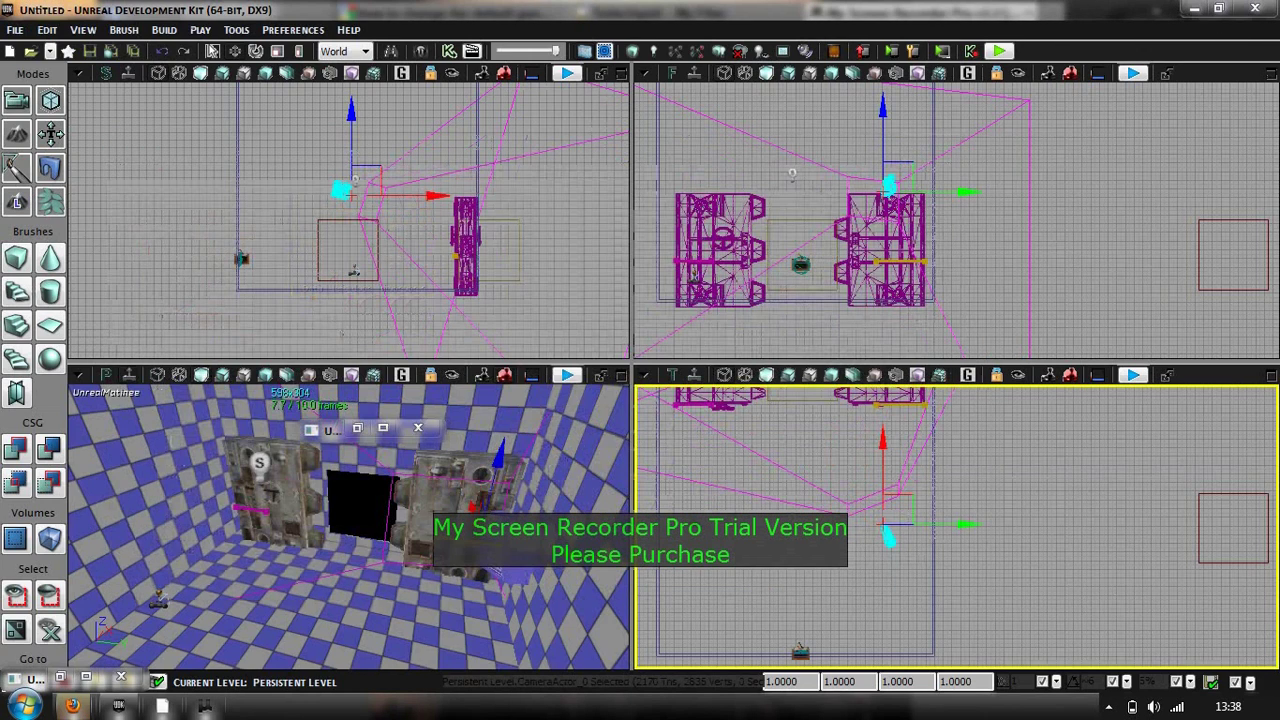
Step: Reopen Matinee and add a director group and a door_cinematic camera group
click(357, 428)
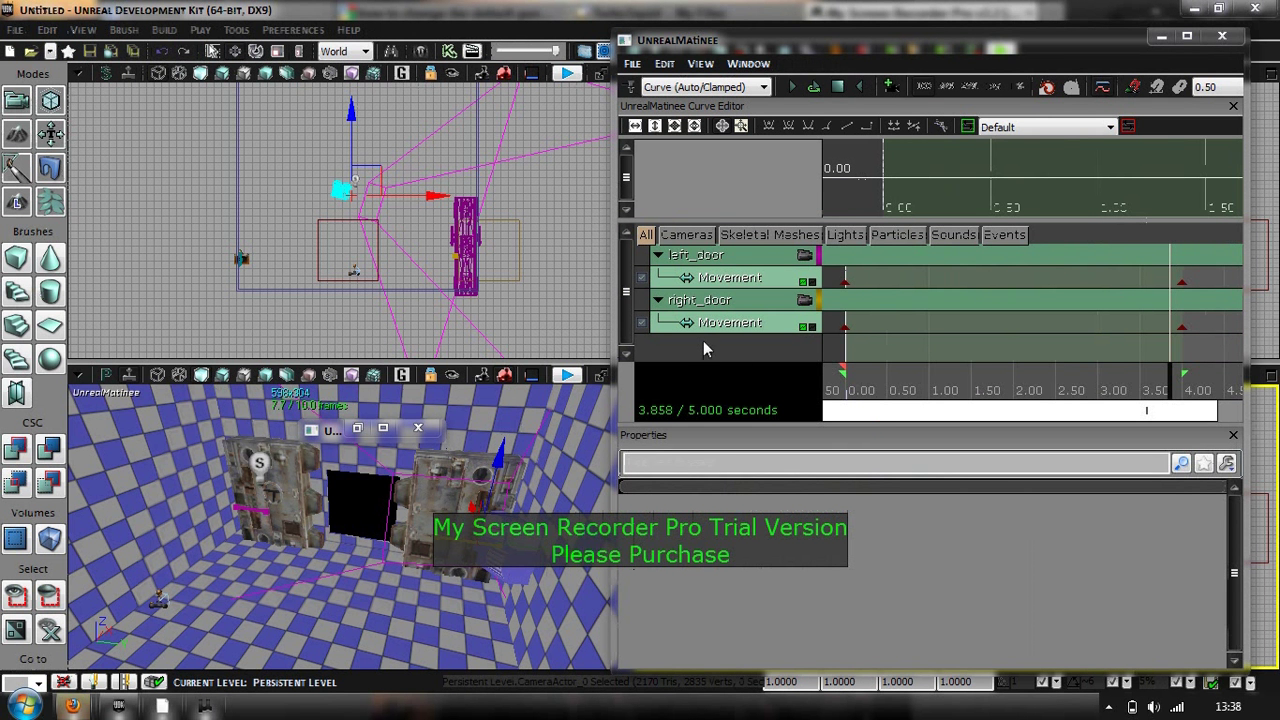
right_click(705, 348)
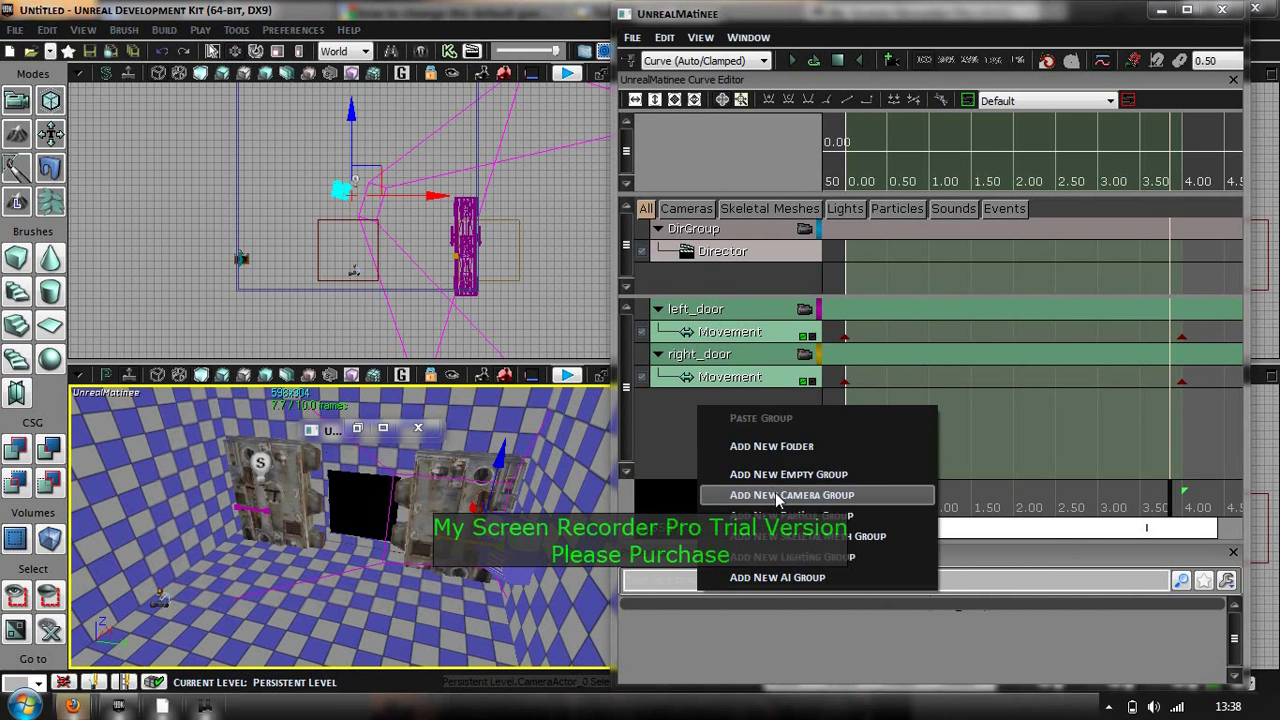
click(791, 495)
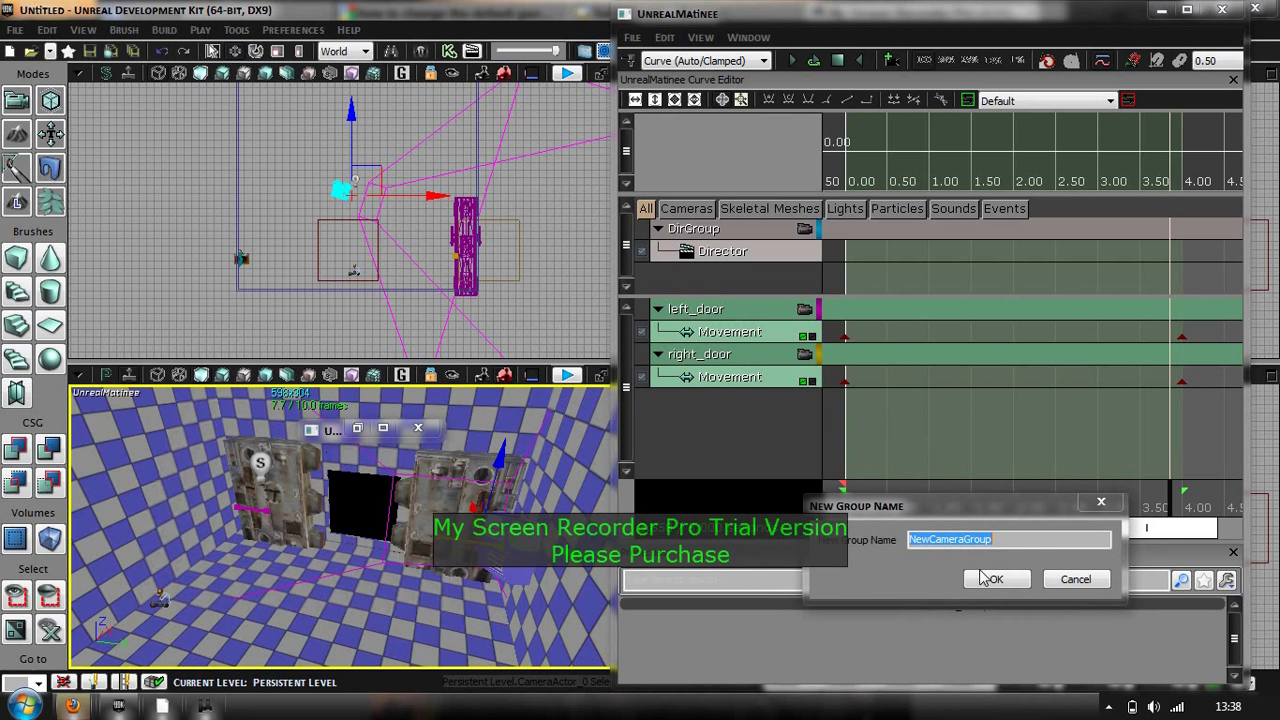
text(dor)
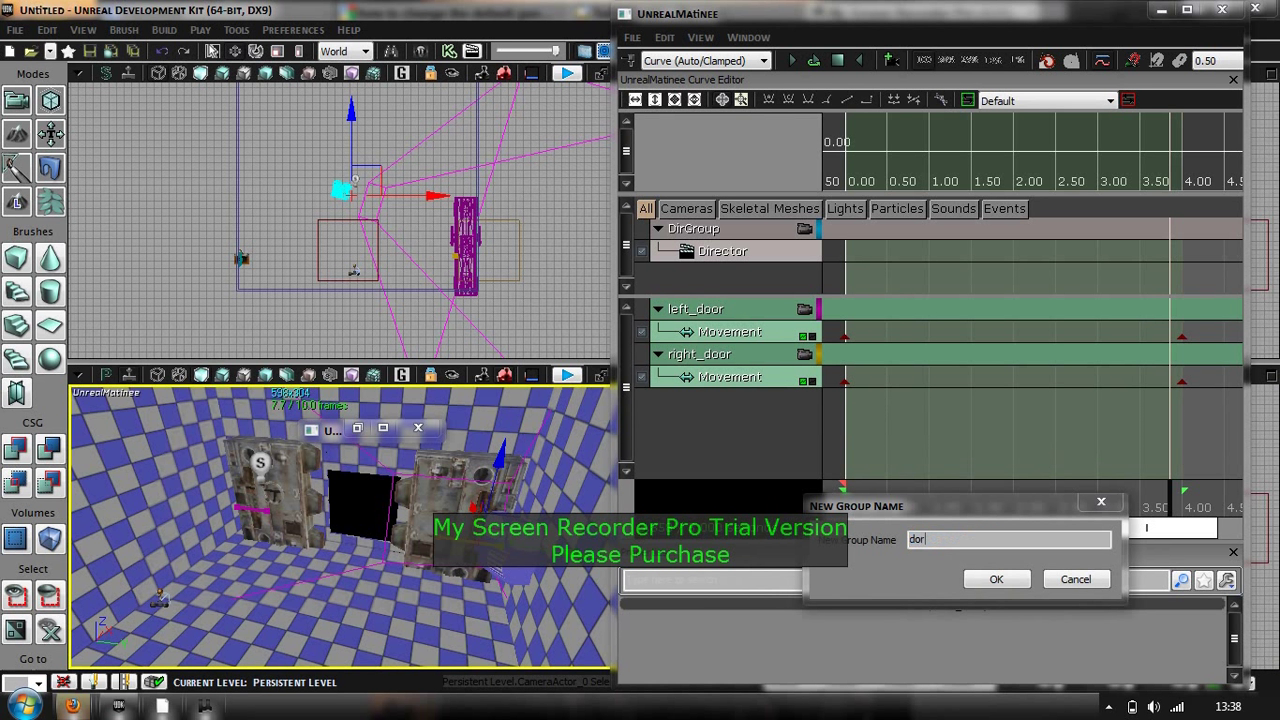
text(door cin)
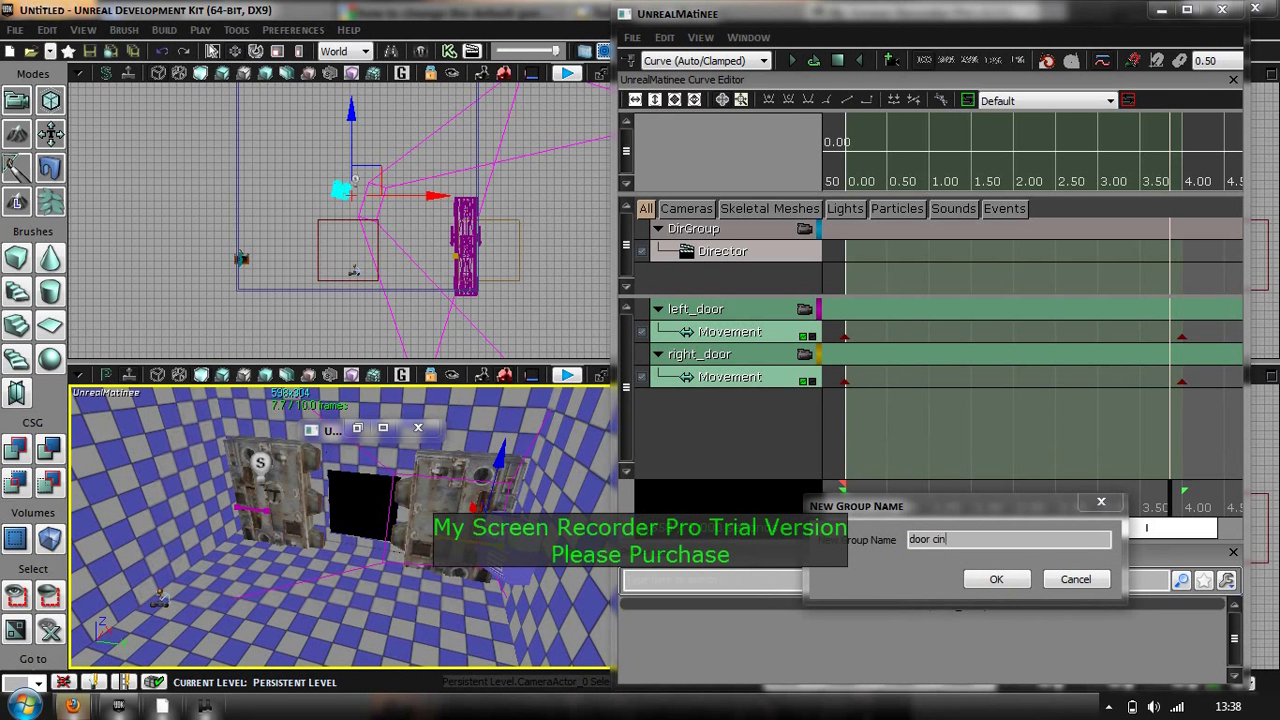
click(996, 579)
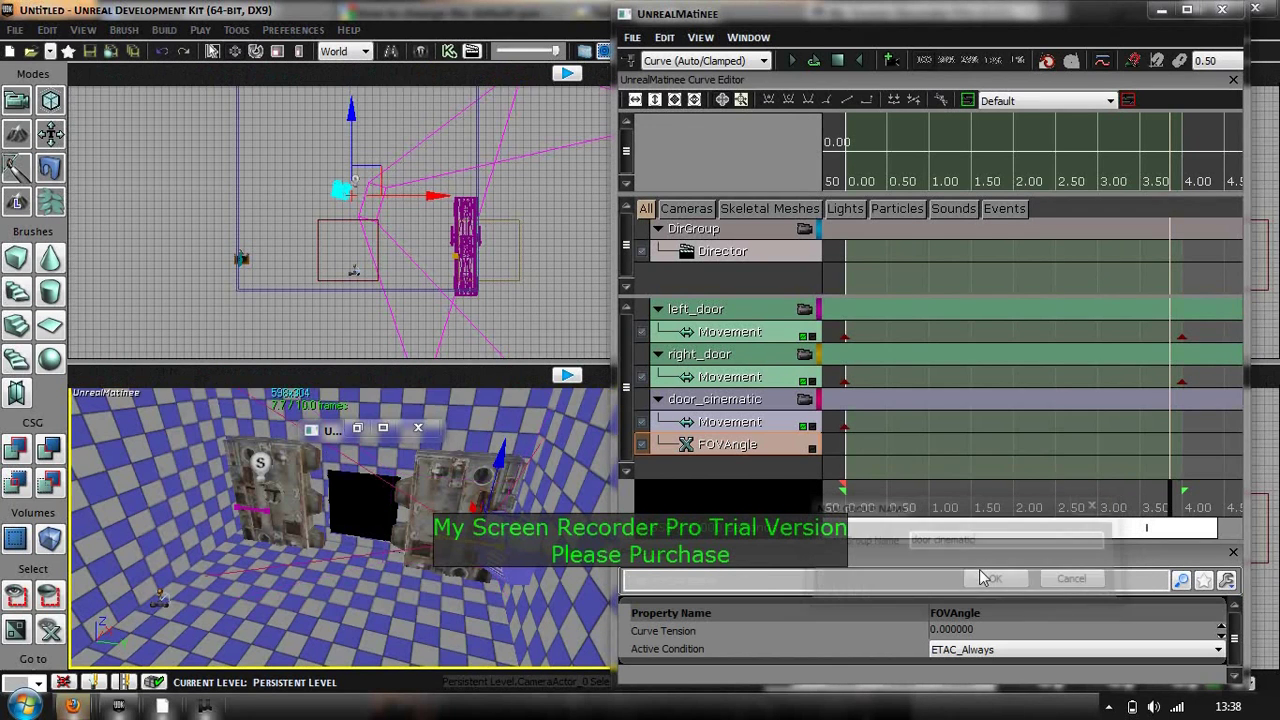
click(991, 578)
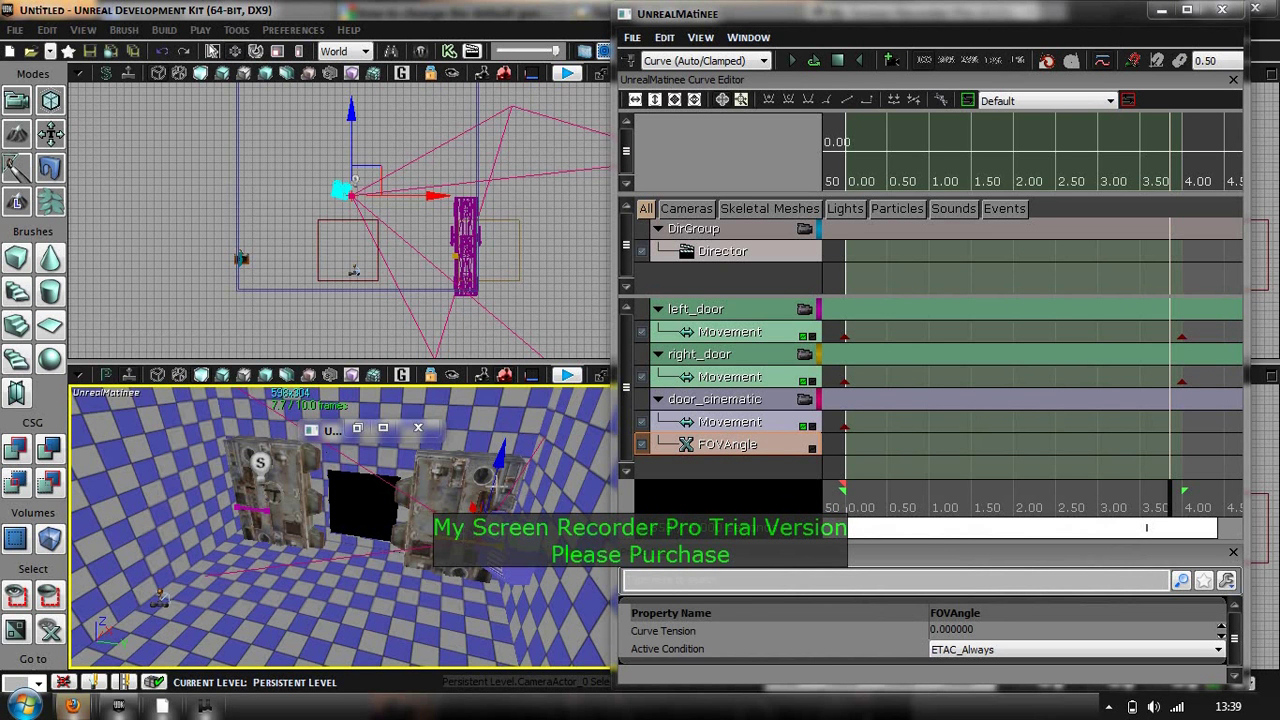
Step: Key the Director track to cut to the door_cinematic group
click(722, 251)
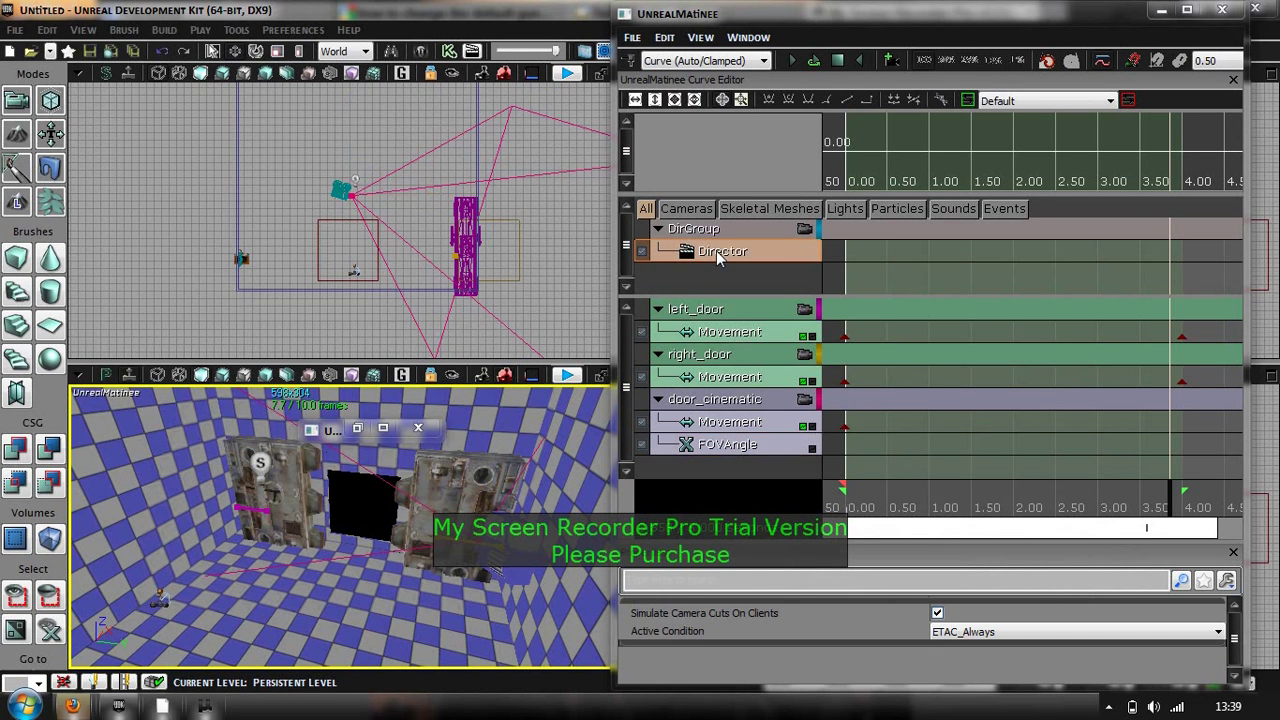
mouse_move(645, 255)
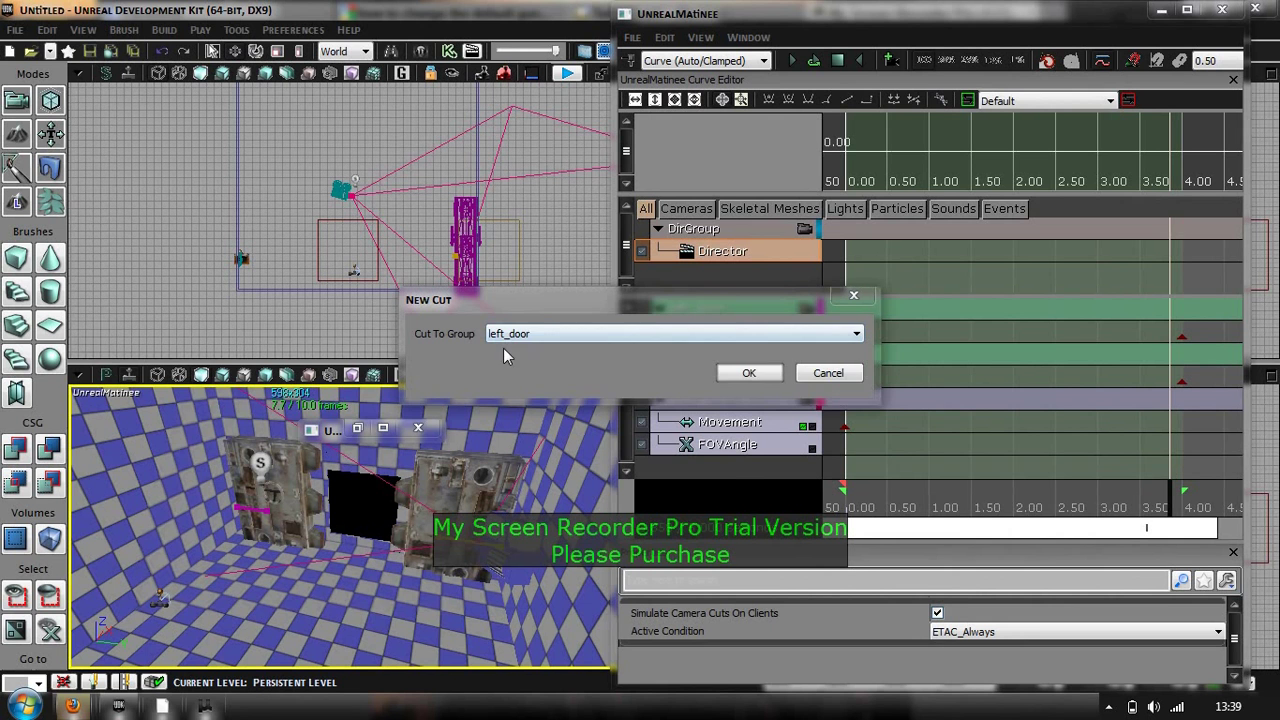
text(door_cinematic)
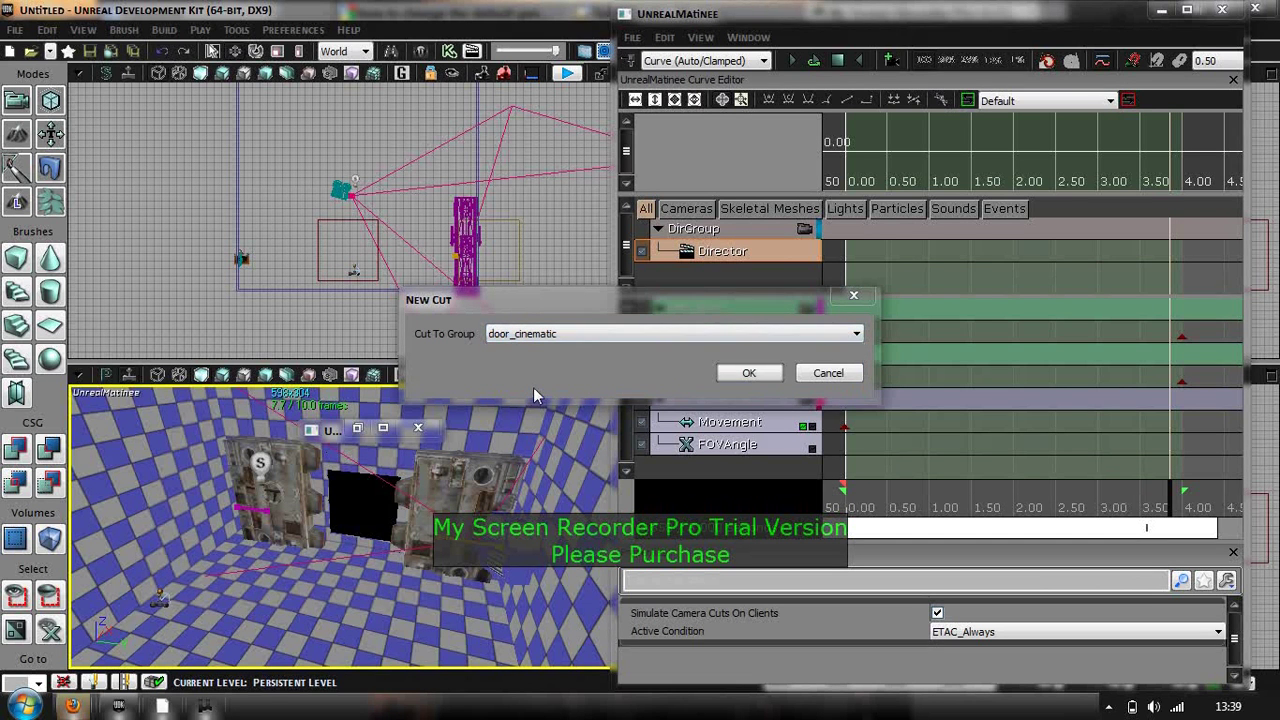
mouse_move(550, 440)
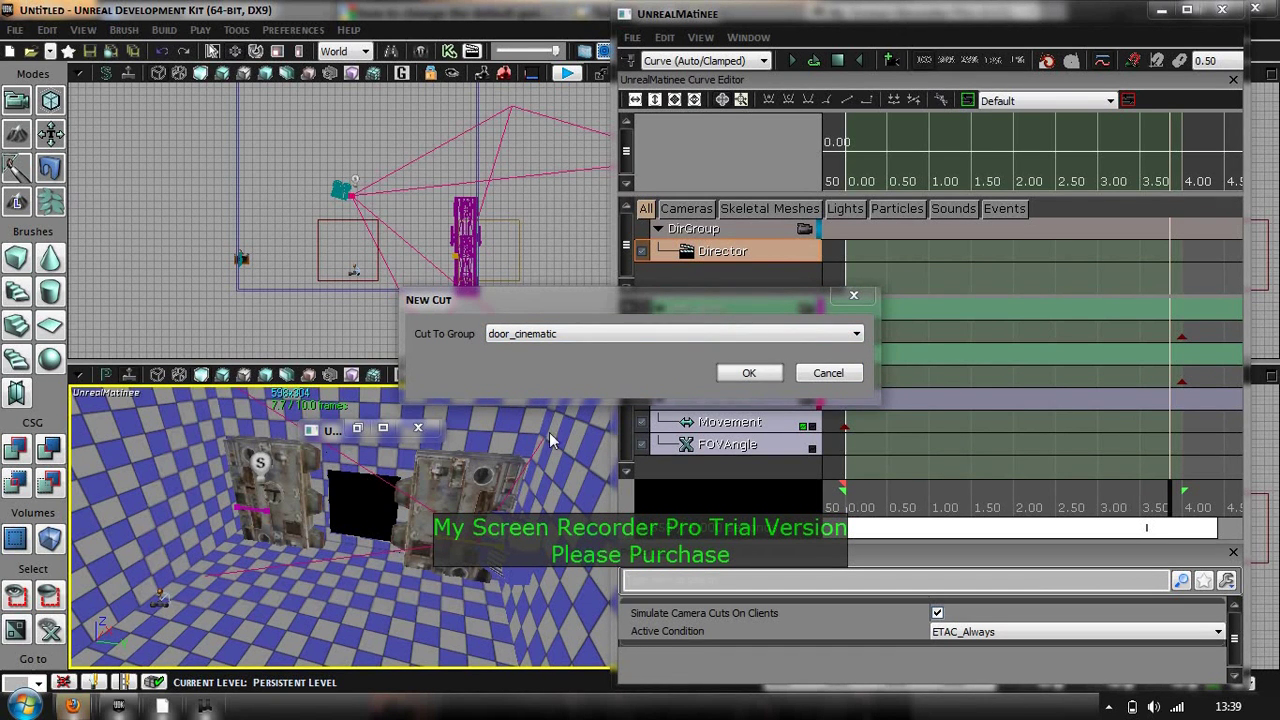
mouse_move(530, 617)
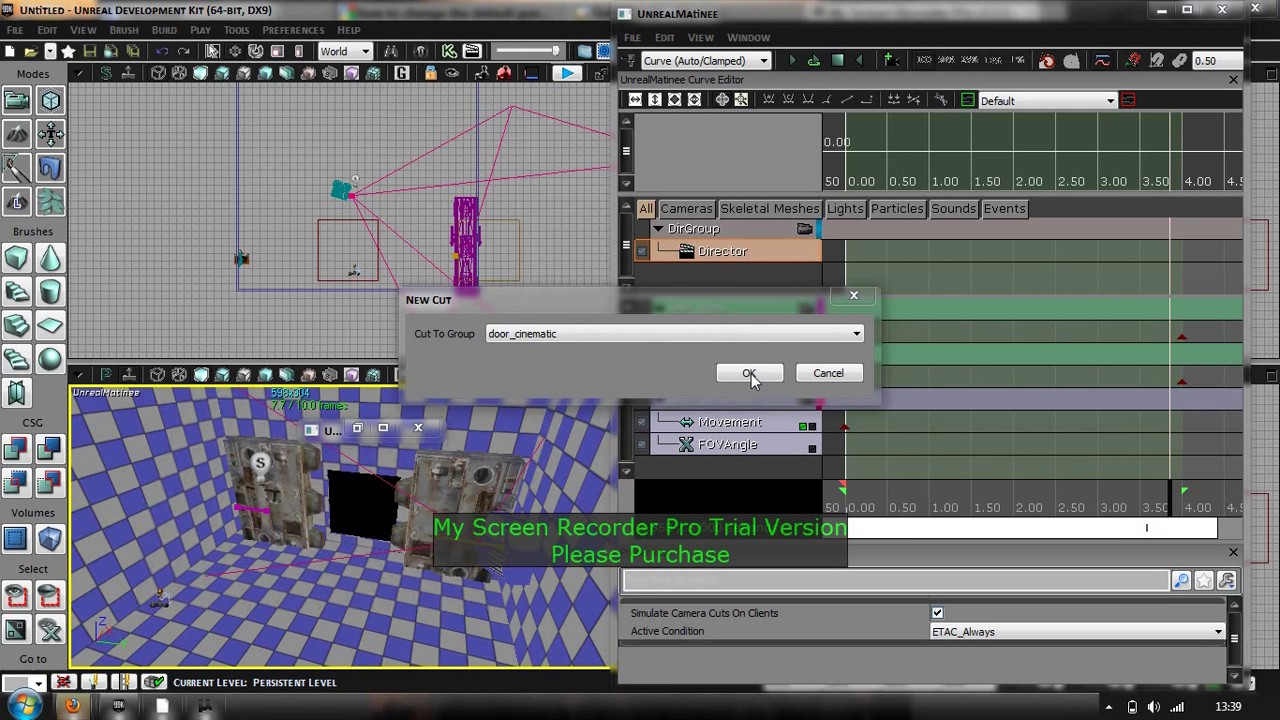
click(748, 372)
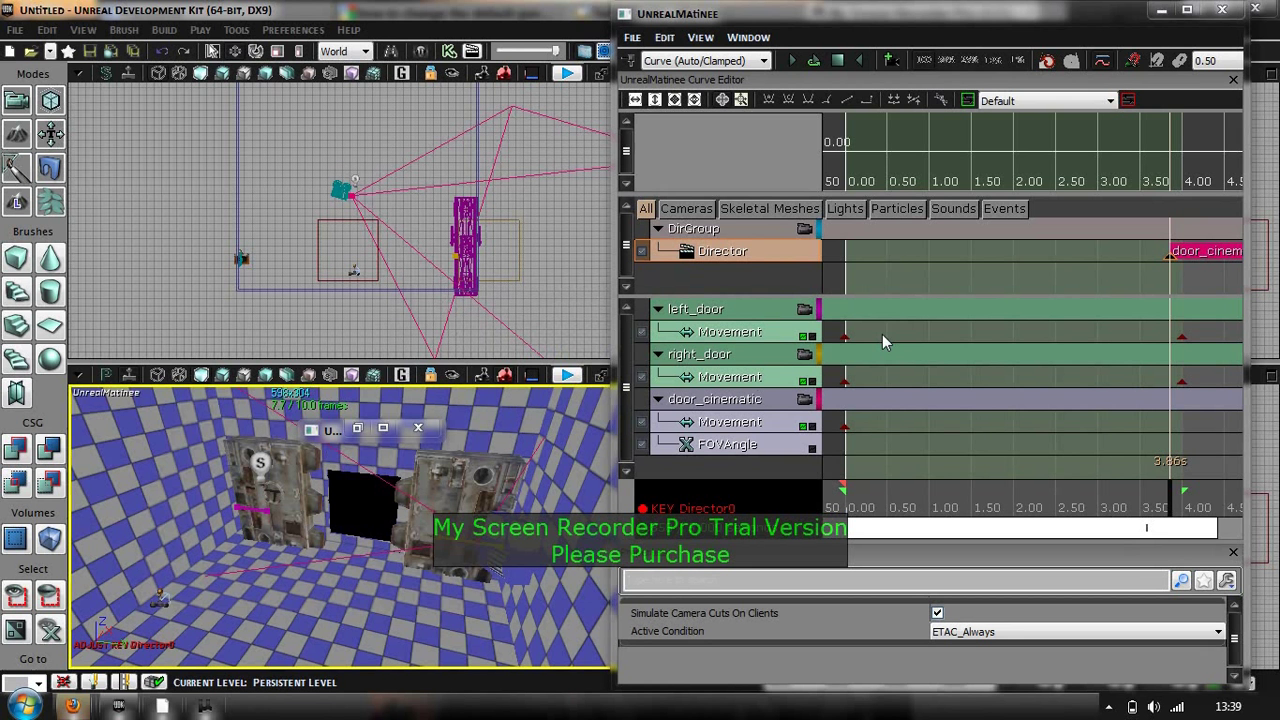